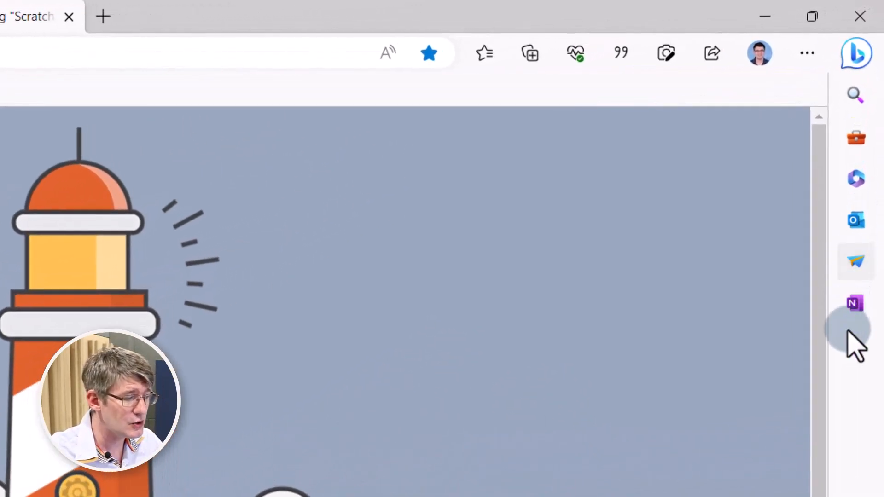
mouse_move(855, 348)
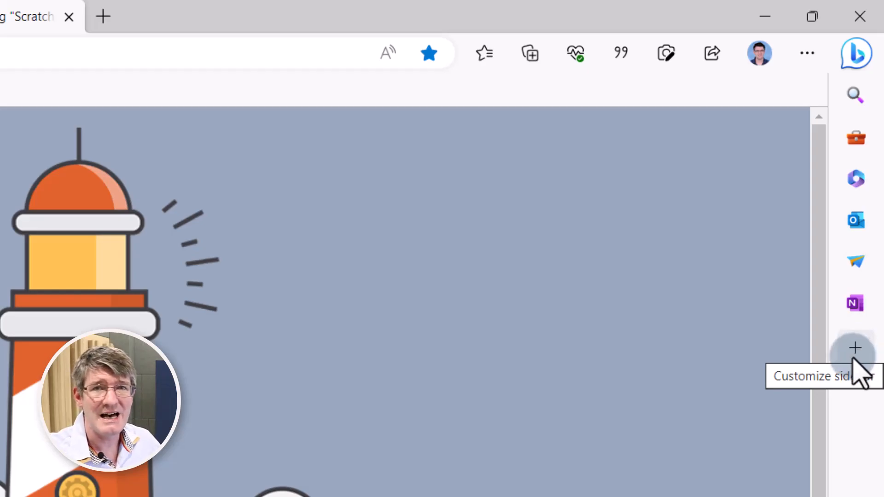
- Open the Drop pane from the Edge sidebar beside the ScratchJr World page
left_click(856, 262)
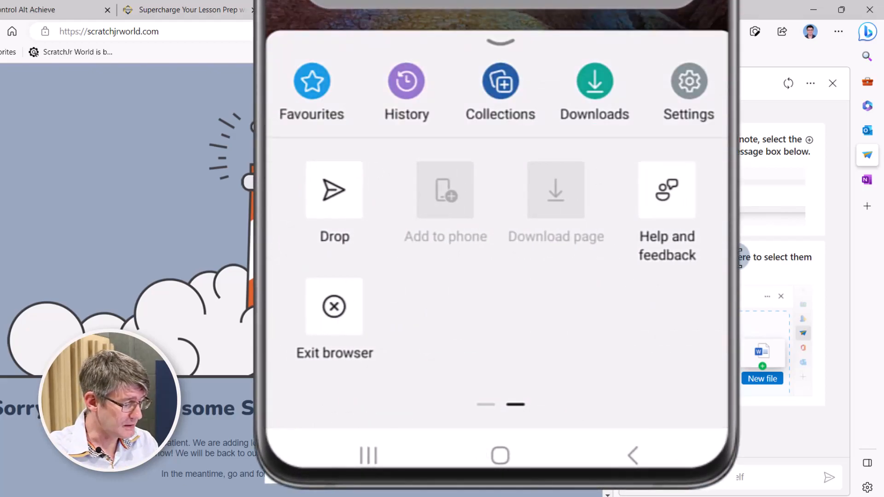
- Take a photo of the desk on the phone and send it through Drop
left_click(334, 190)
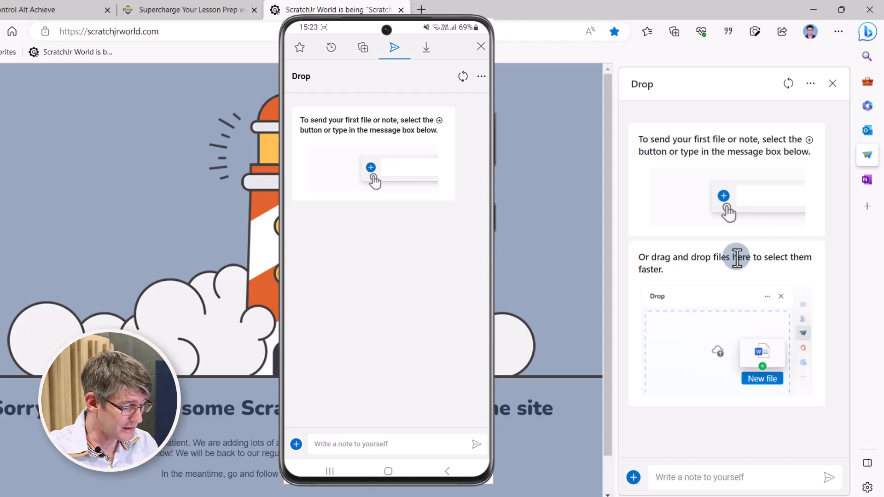
left_click(295, 444)
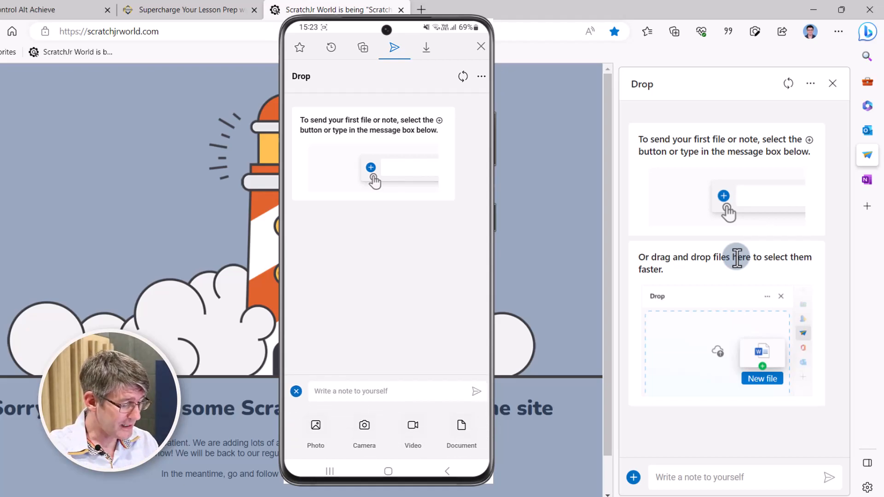
left_click(296, 391)
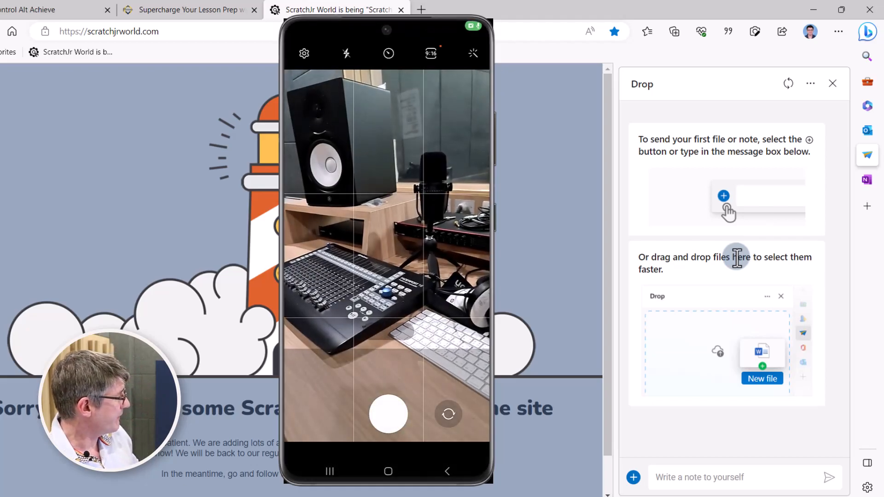
left_click(388, 415)
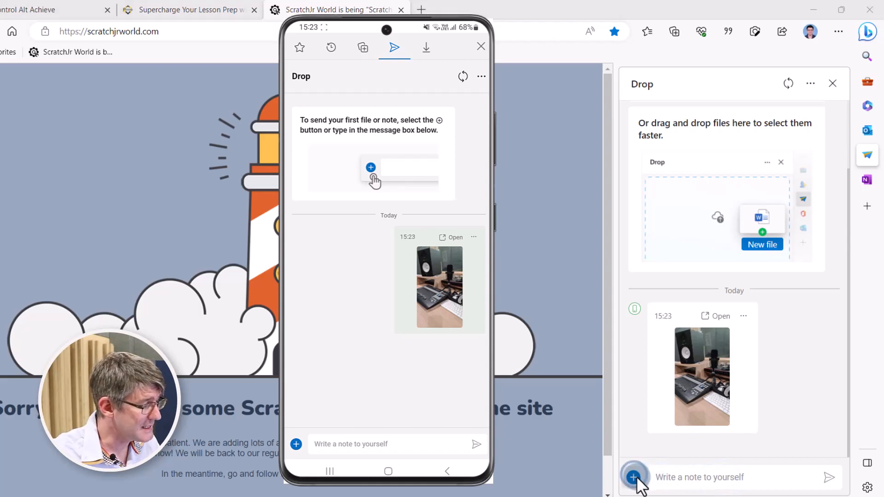
- Send contractions-1-final-edit.pdf from the desktop into the Drop conversation
left_click(633, 477)
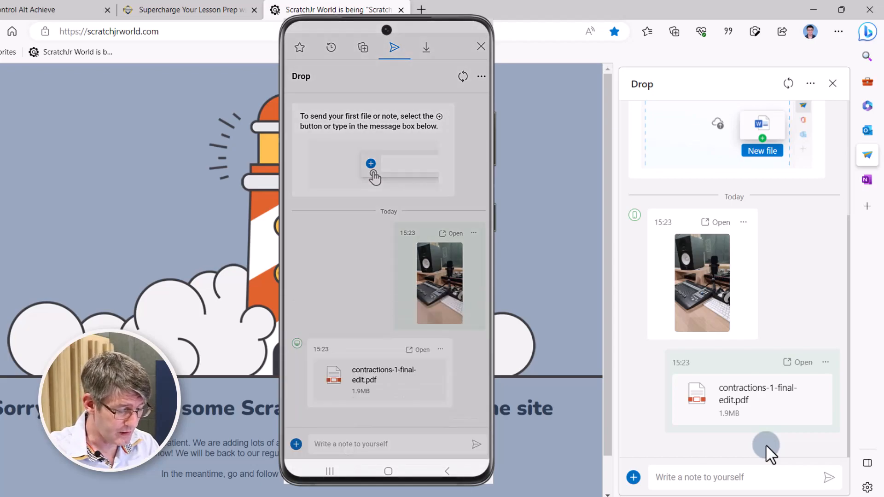
left_click(481, 46)
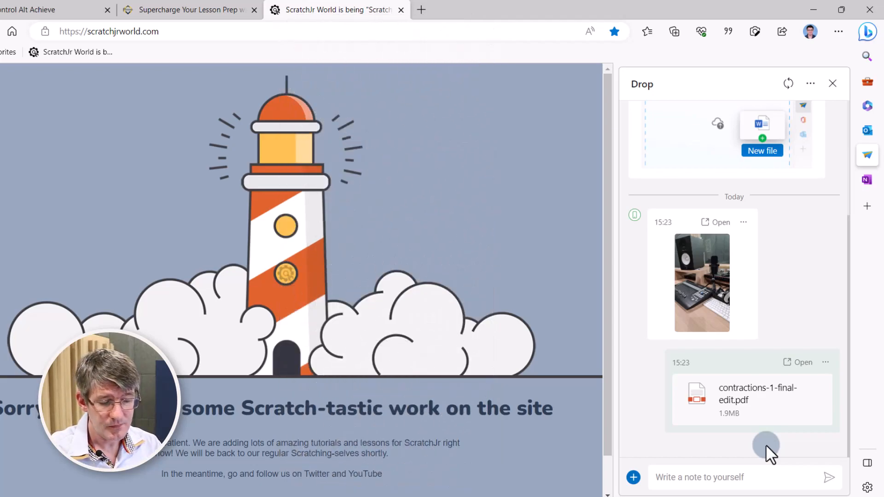
- Browse the My Websites and Researching Notetaking for students collections, then return to the list
left_click(832, 83)
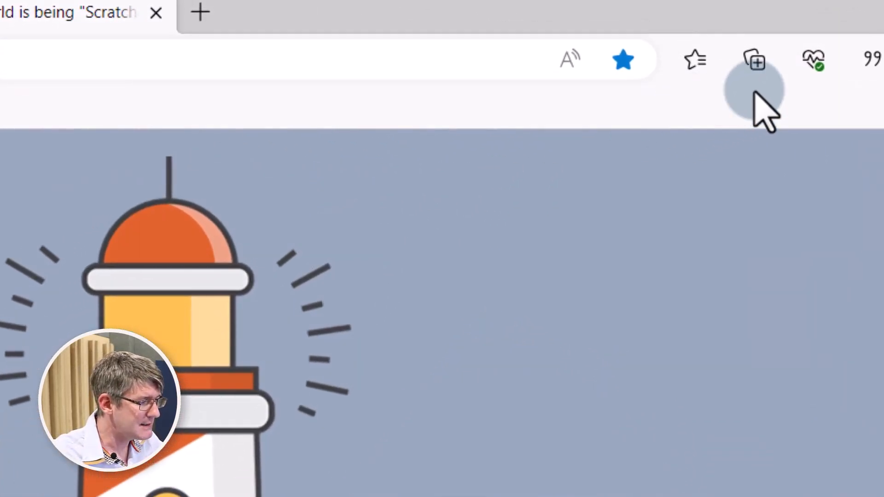
mouse_move(754, 60)
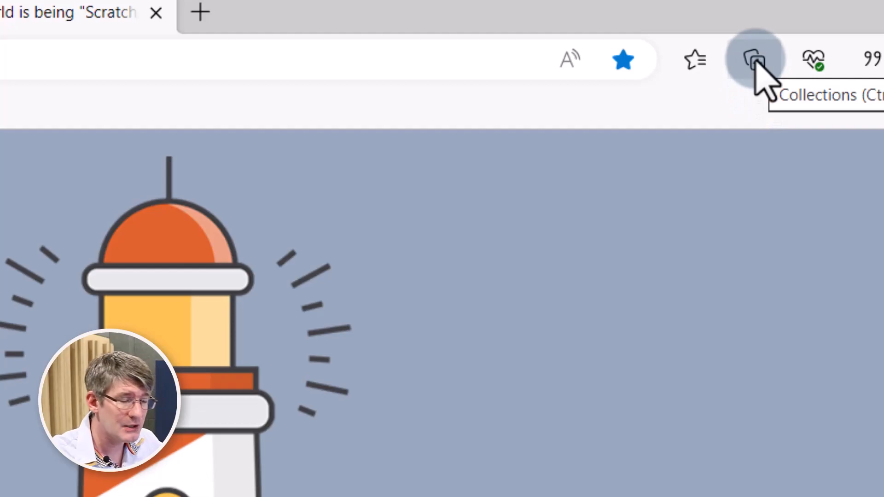
left_click(754, 59)
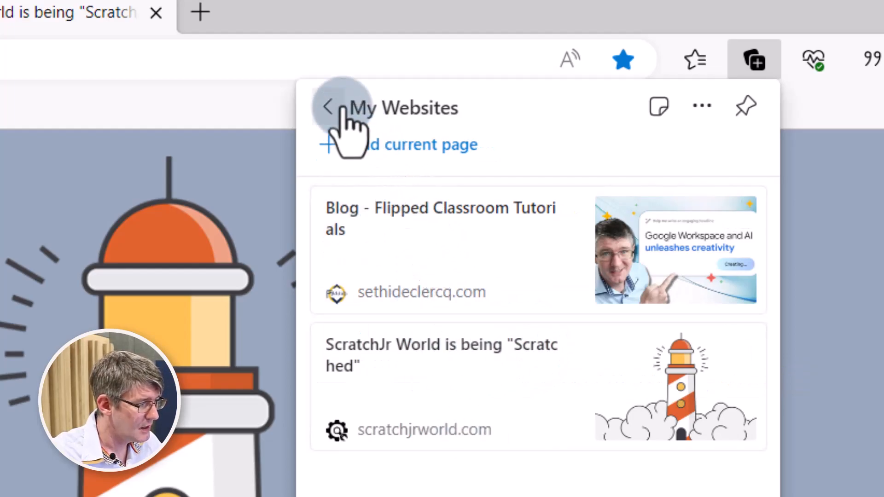
left_click(329, 106)
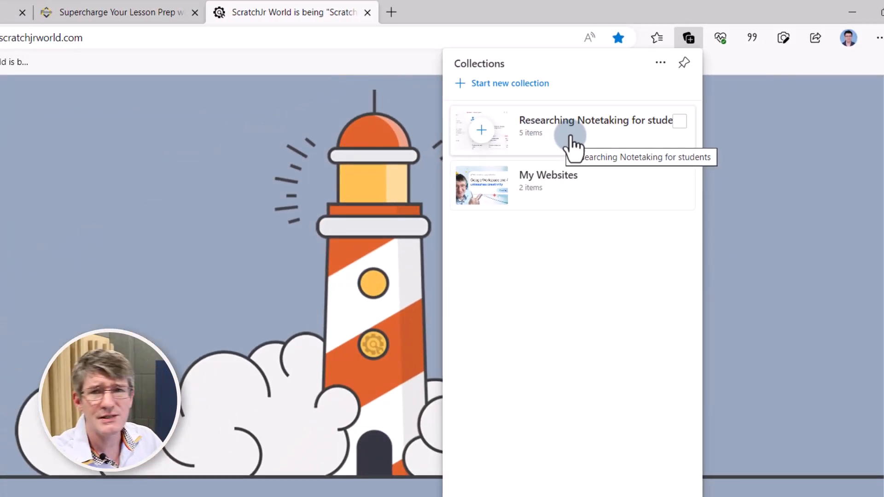
left_click(595, 120)
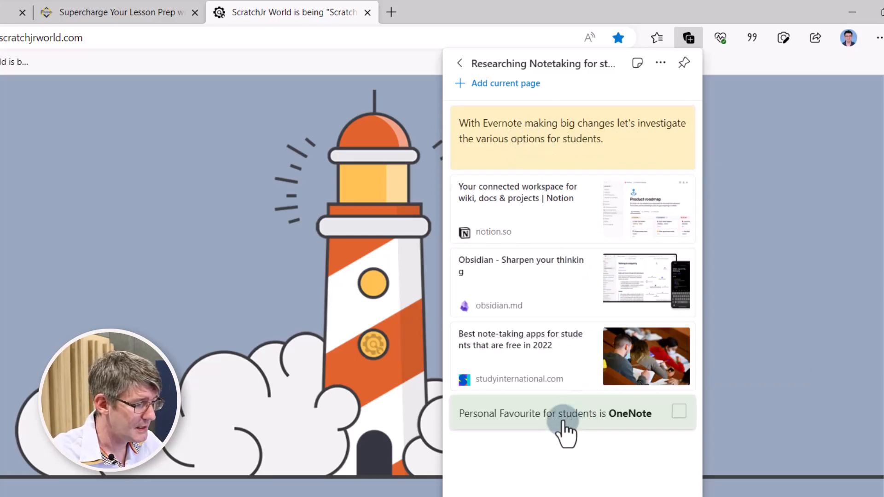
mouse_move(558, 194)
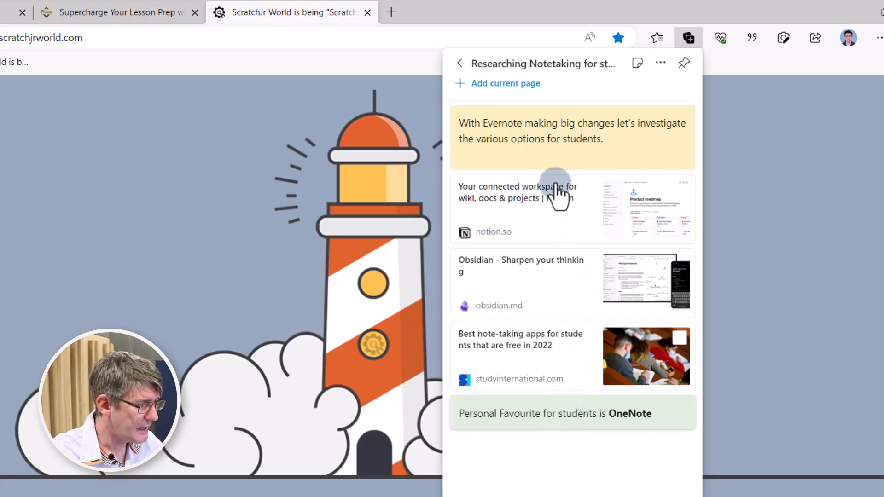
mouse_move(459, 63)
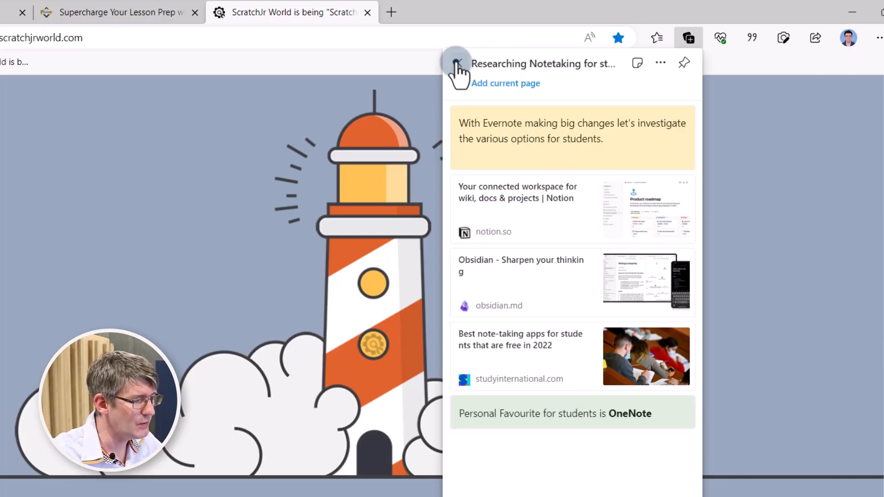
left_click(457, 63)
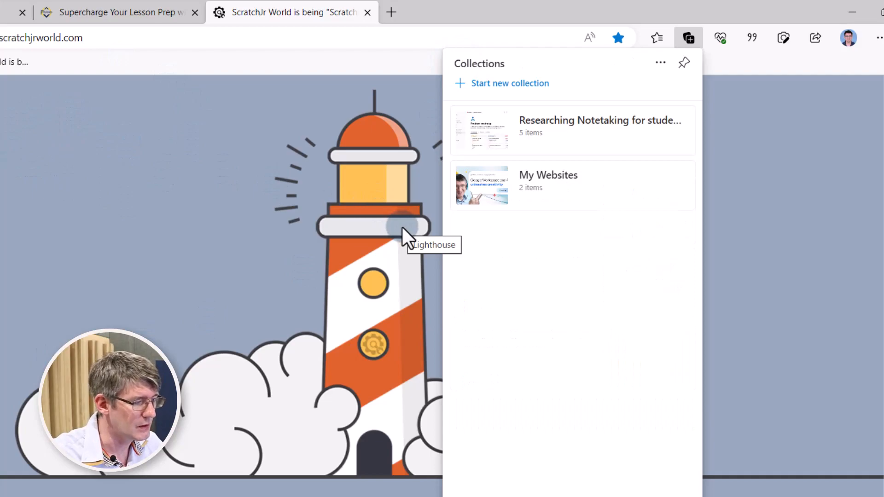
- Add the note 'Need to add my YouTube link as well' to My Websites
left_click(547, 175)
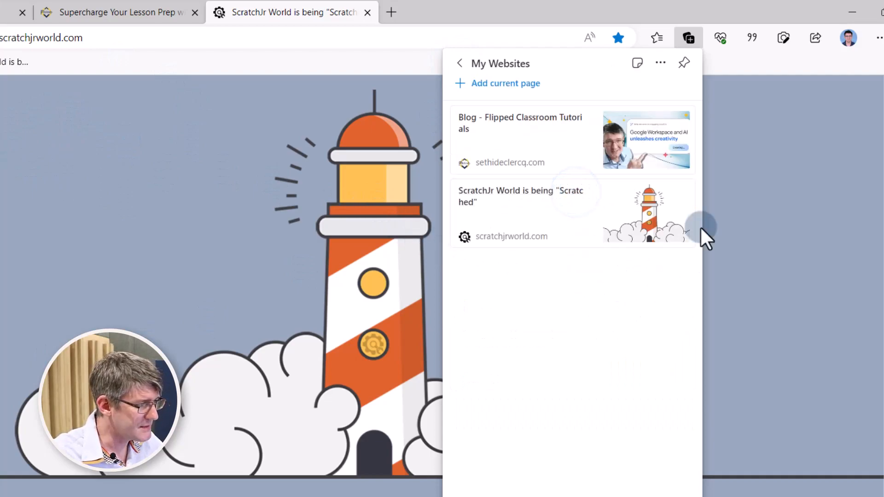
mouse_move(654, 90)
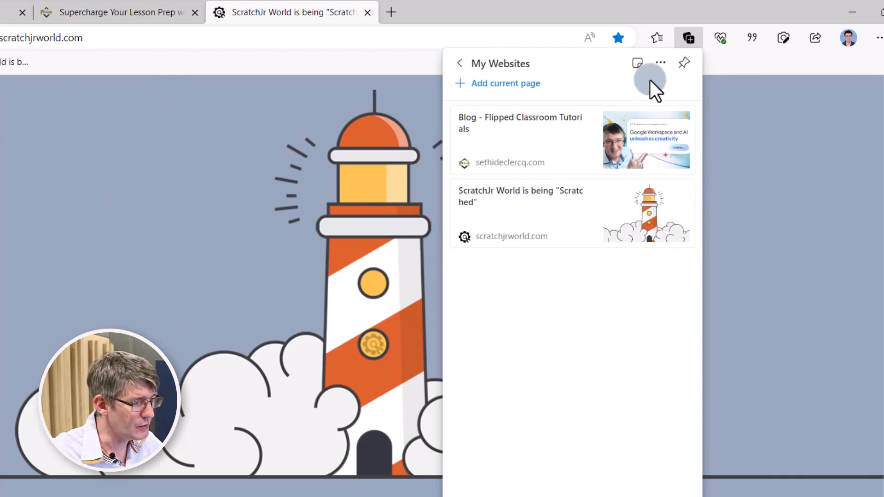
left_click(637, 63)
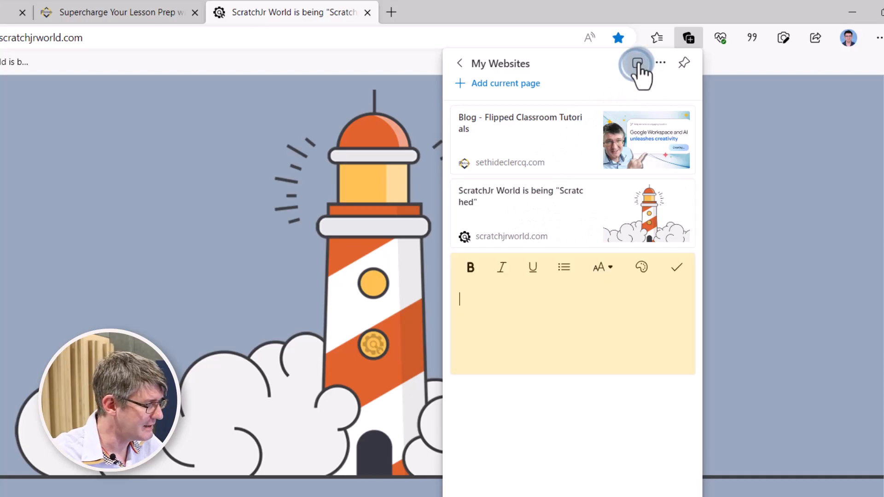
type("Need to")
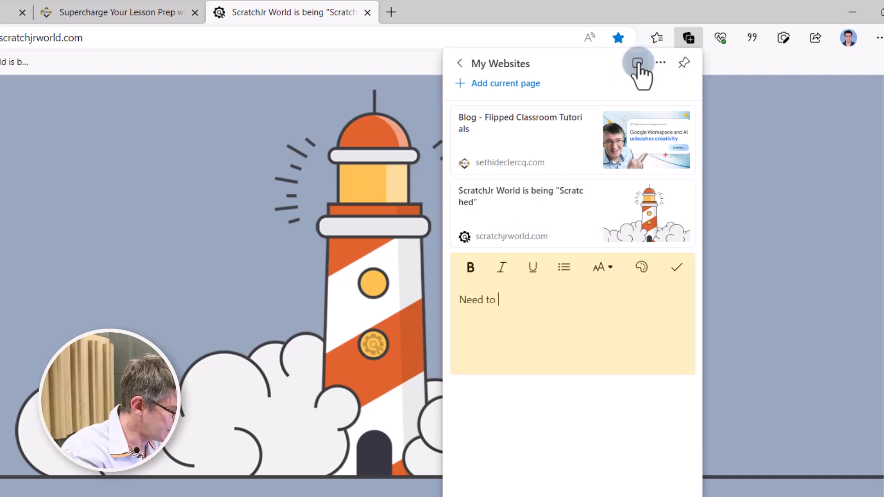
type("add my YouT")
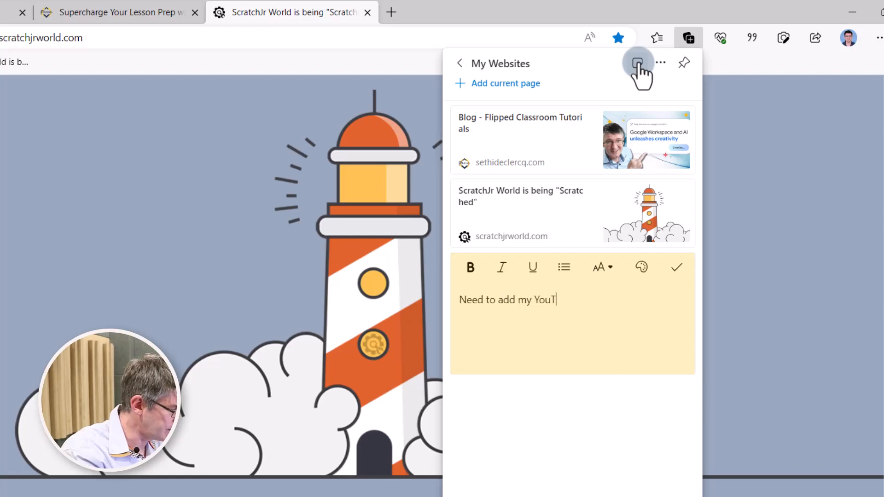
type("ube link as well")
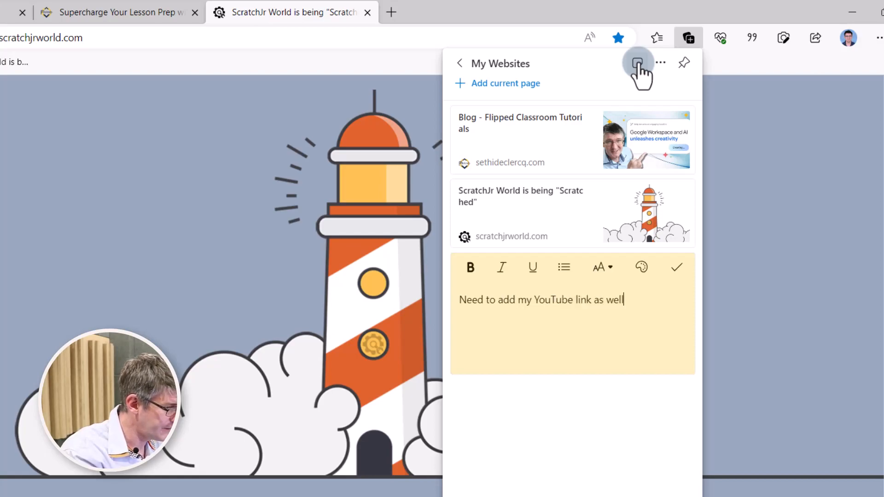
left_click(676, 267)
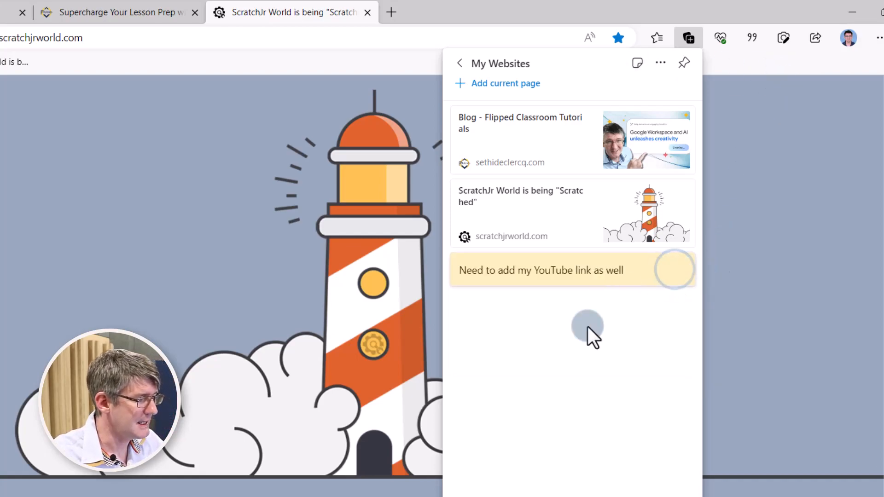
mouse_move(580, 395)
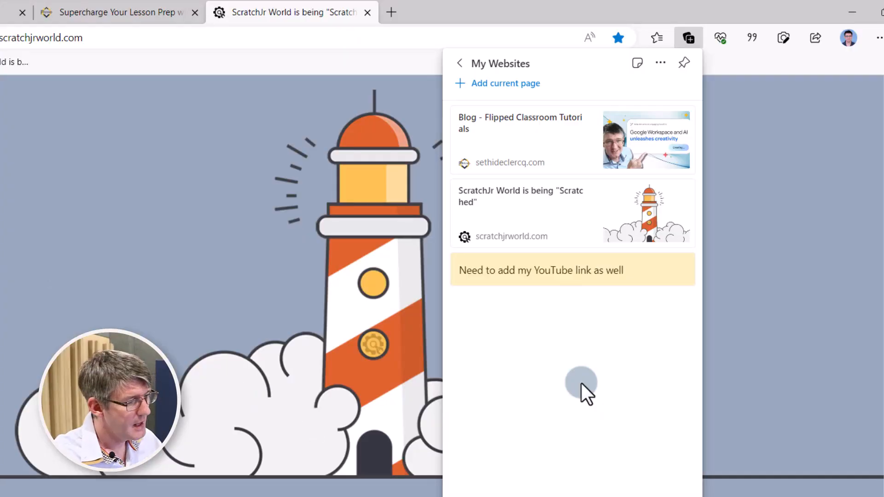
- Show the My Websites collection's Send to Excel, OneNote and Word options
left_click(660, 63)
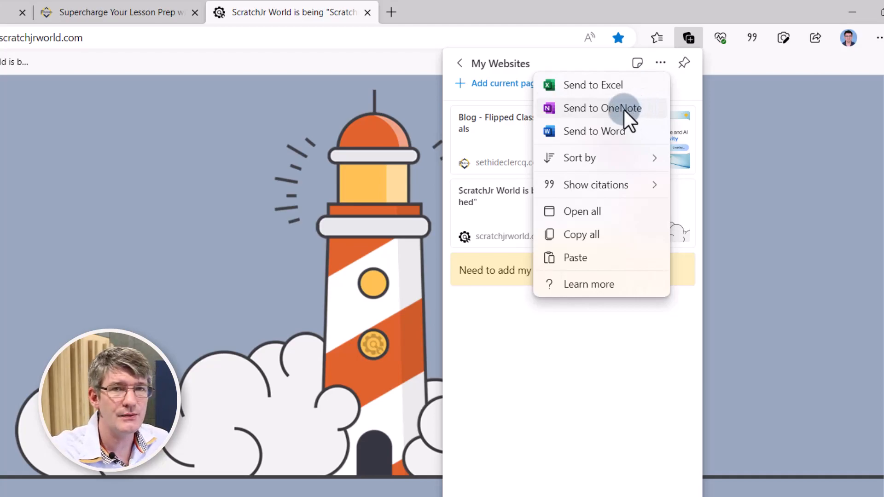
mouse_move(626, 138)
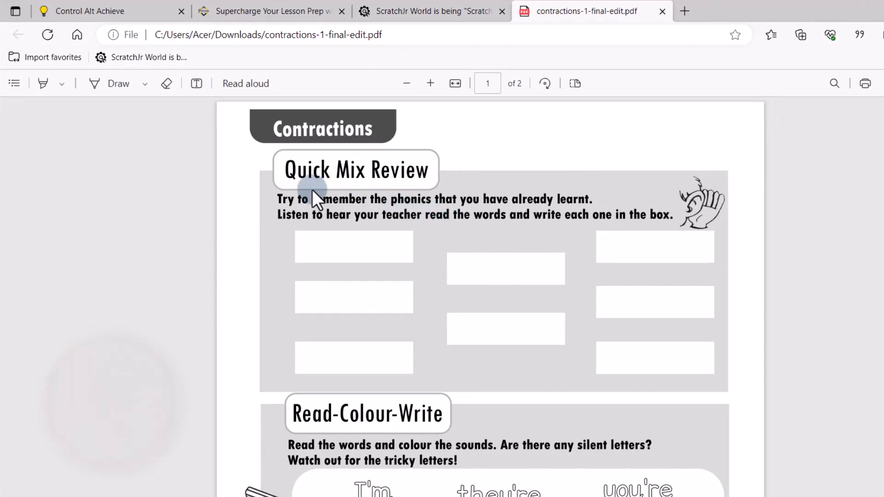
- Type 'I'm' in the first answer box, enlarge it and widen its letter spacing twice
left_click(43, 84)
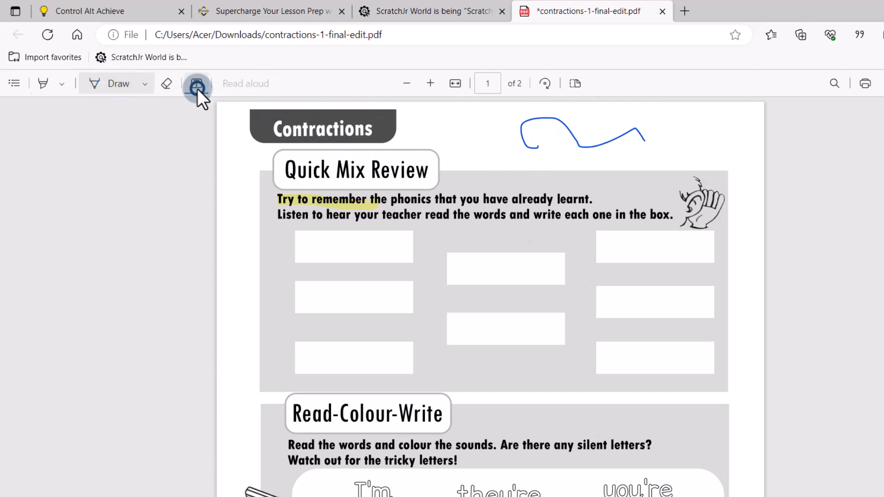
left_click(196, 83)
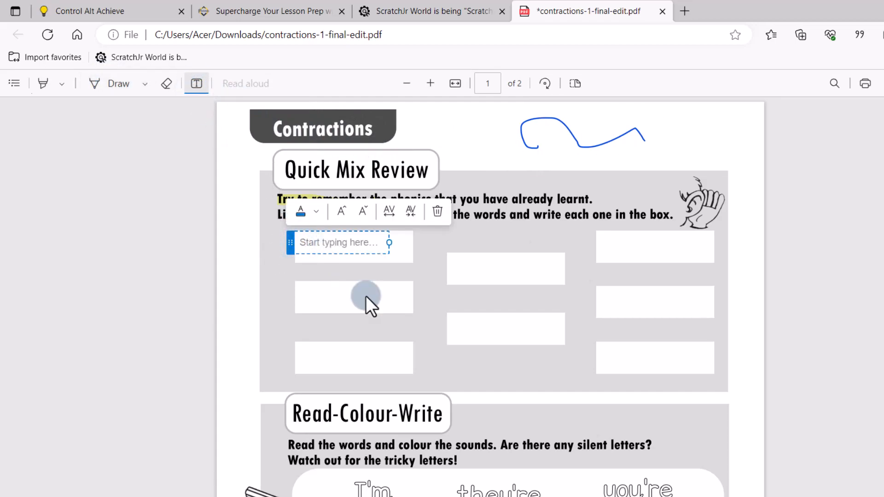
type("I'm")
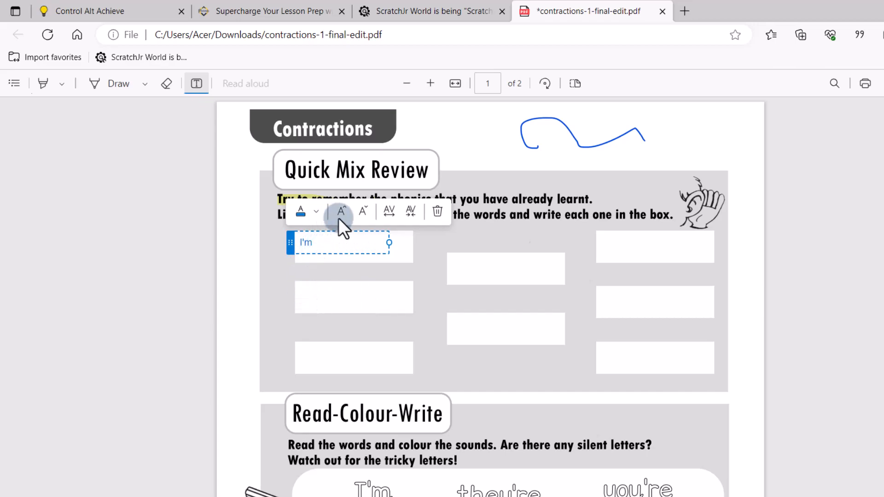
left_click(341, 212)
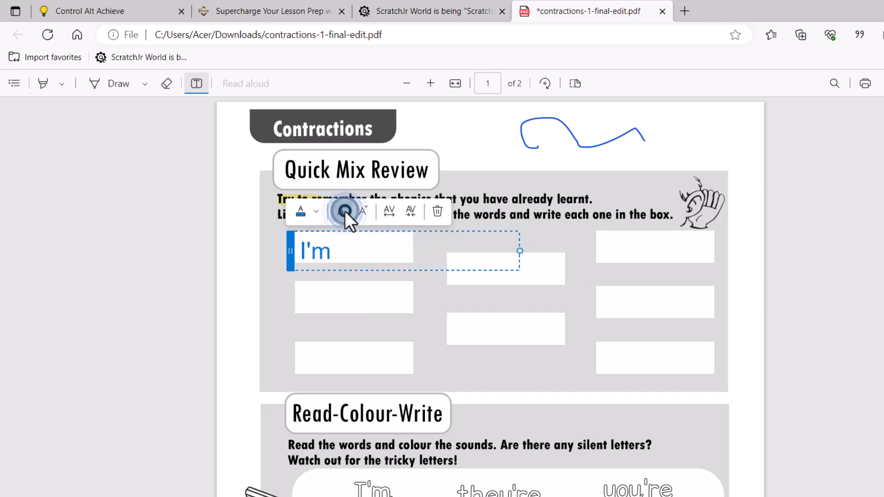
mouse_move(389, 212)
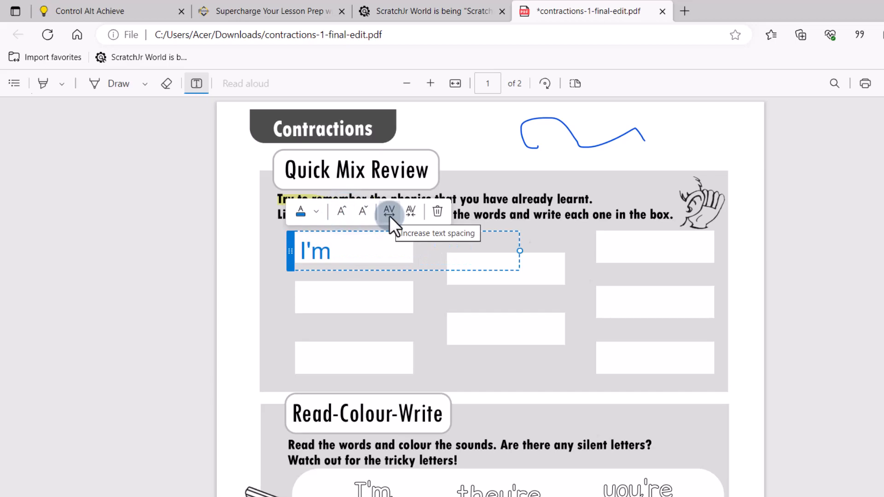
left_click(388, 212)
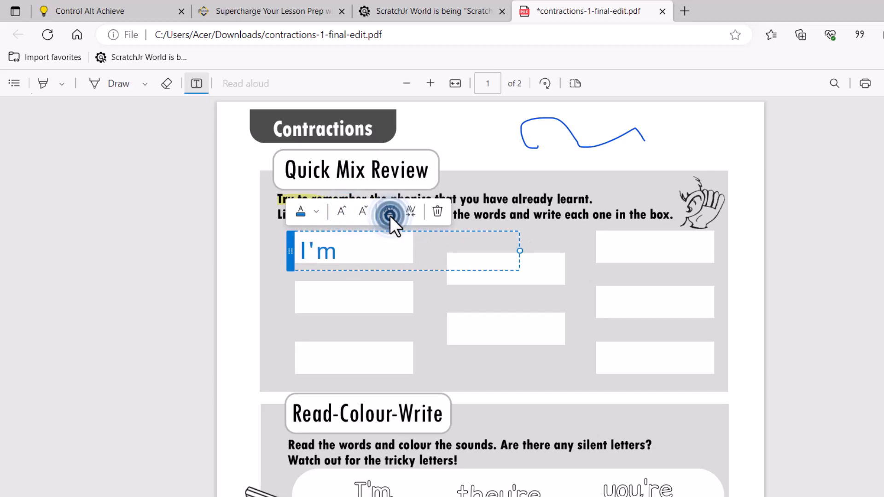
left_click(388, 211)
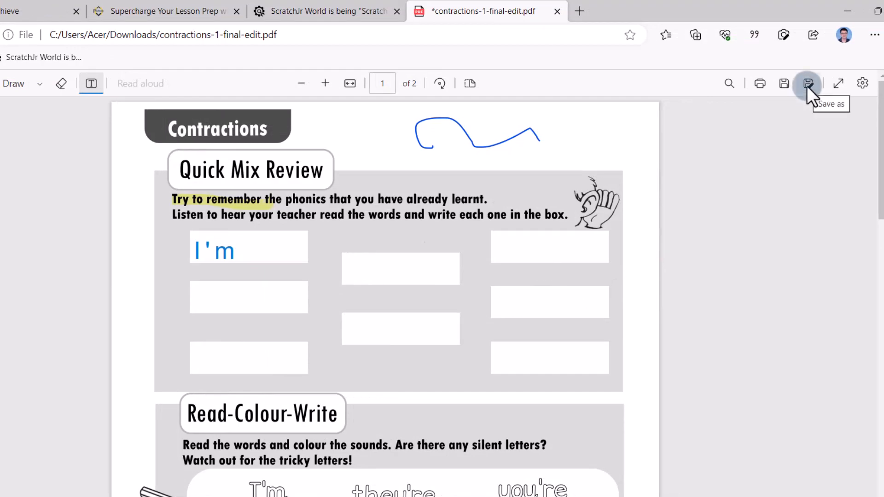
- Save the edited worksheet as contractions-1-final-edit2.pdf and open the saved copy
left_click(806, 83)
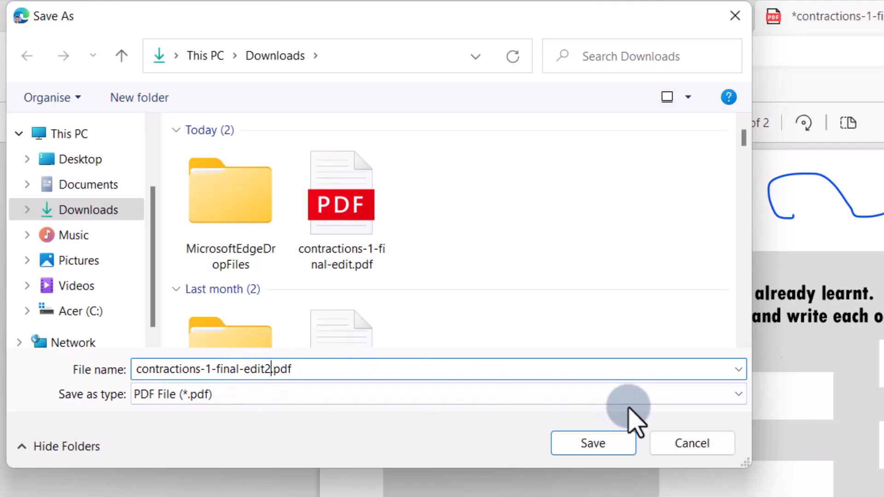
left_click(593, 443)
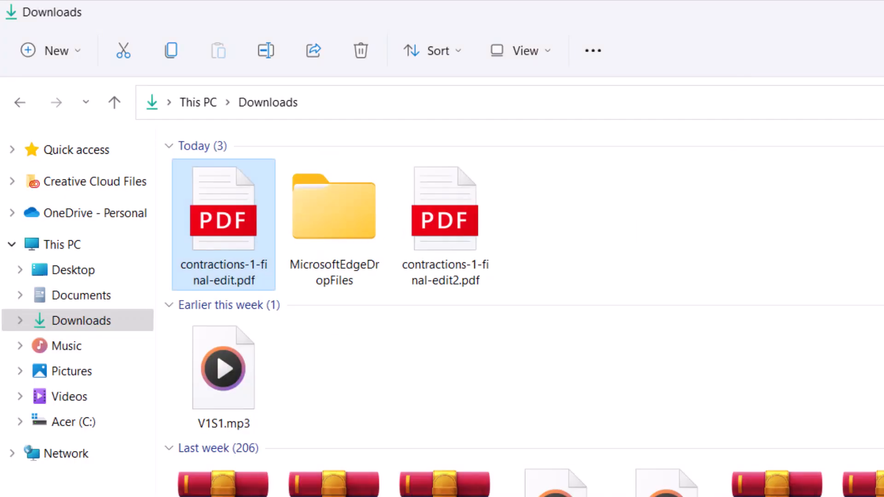
double_click(444, 208)
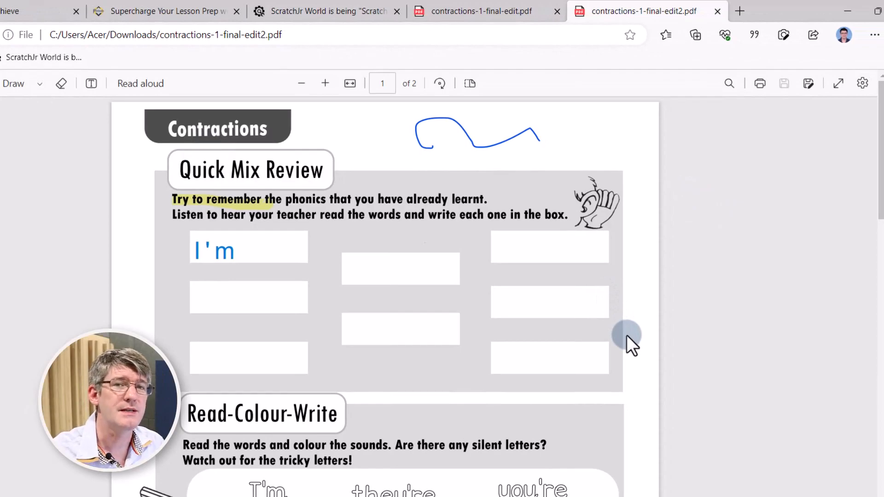
left_click(163, 11)
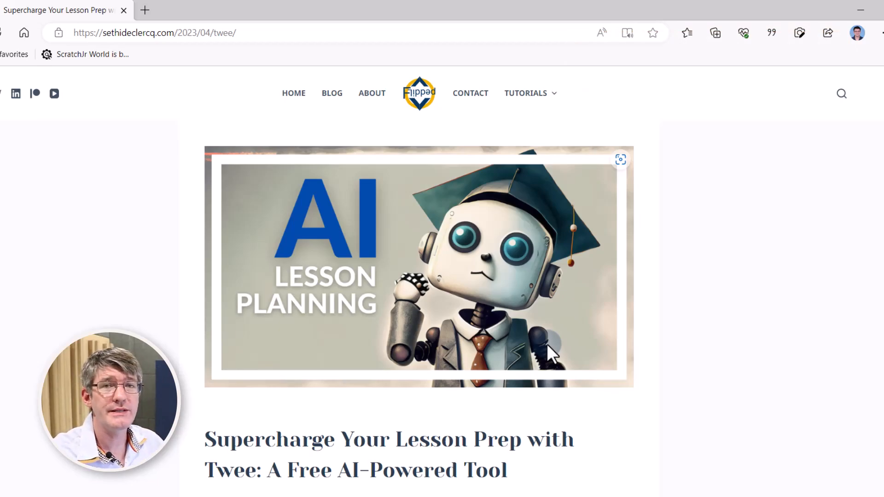
mouse_move(620, 127)
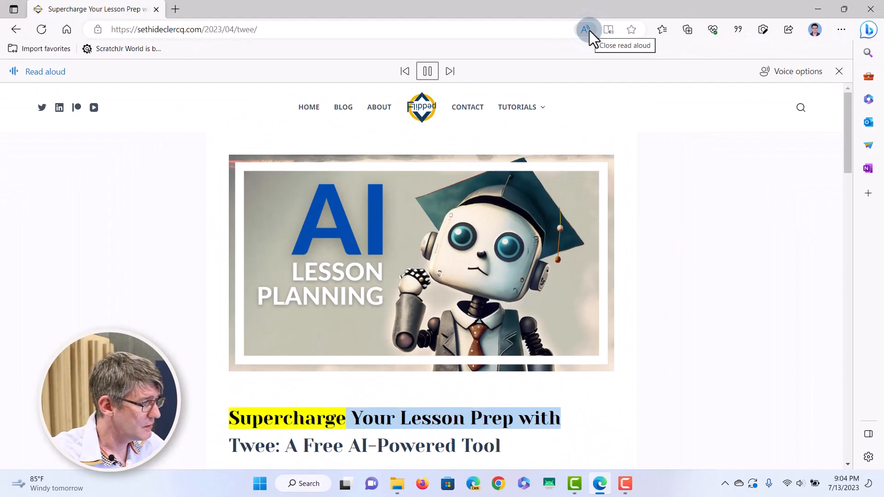
- Switch the Read aloud voice to Microsoft Ryan, then to Microsoft Thomas Online (Natural)
scroll("down", 3)
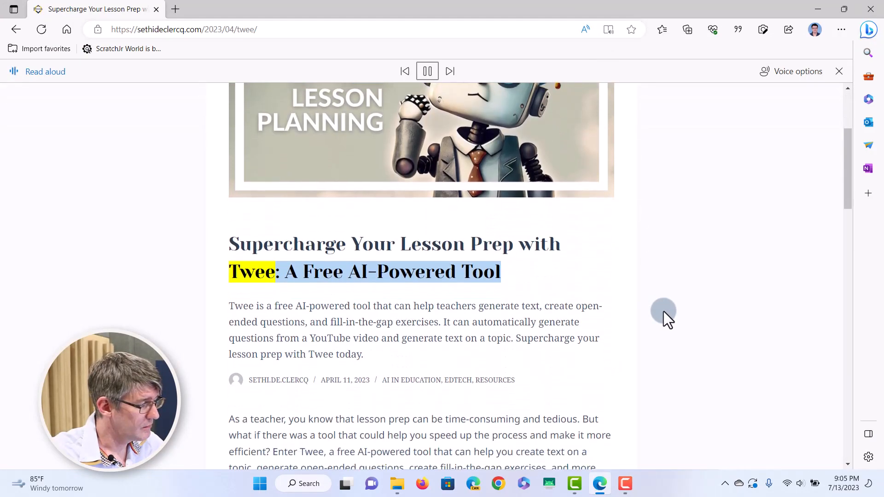
left_click(427, 71)
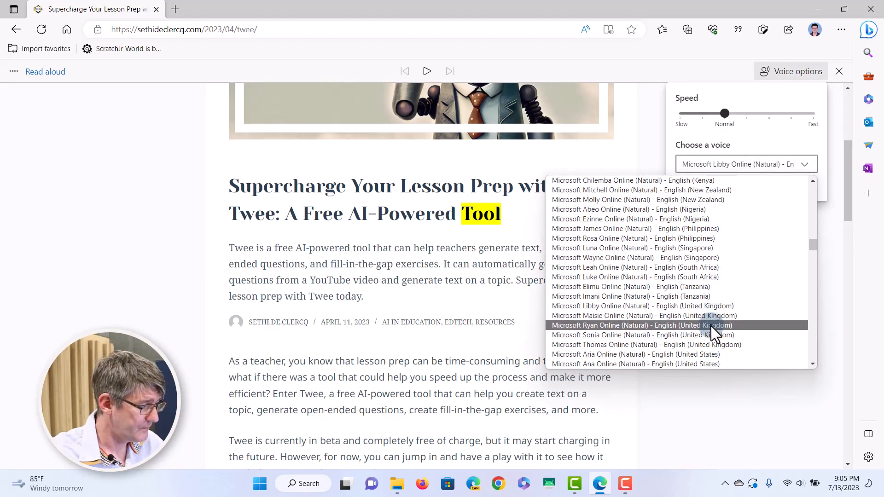
left_click(643, 326)
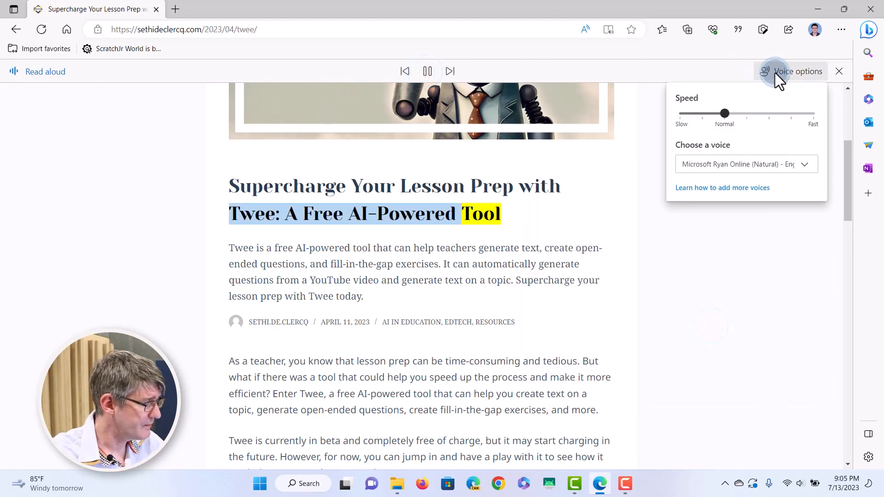
left_click(740, 164)
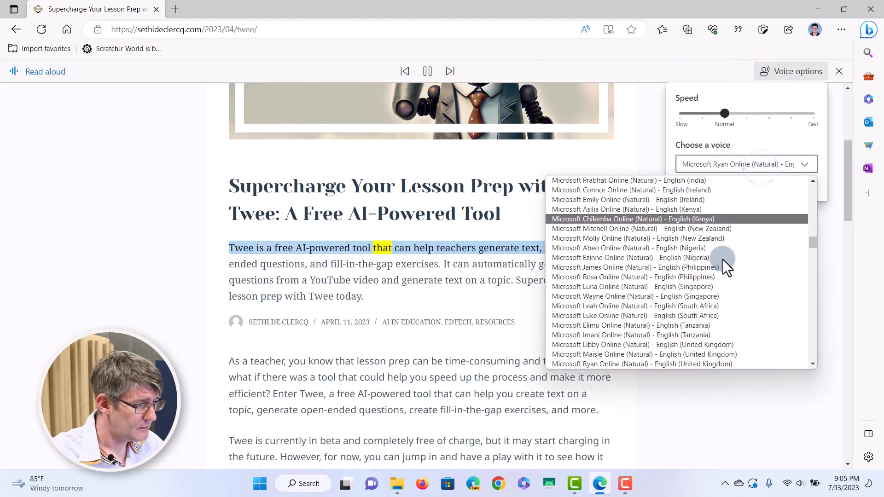
scroll("down", 3)
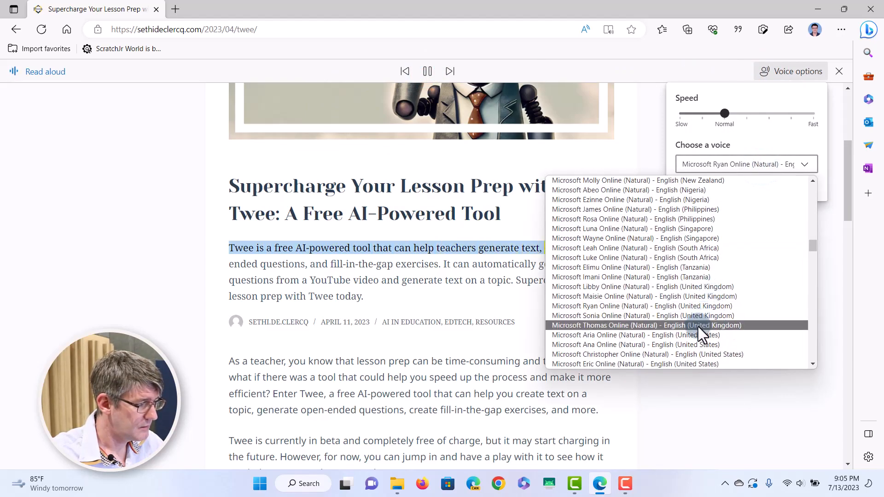
left_click(643, 325)
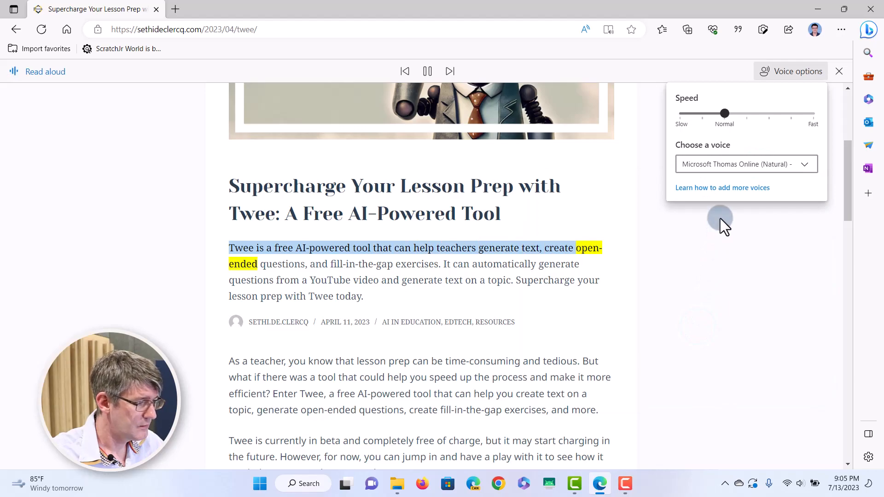
left_click(746, 164)
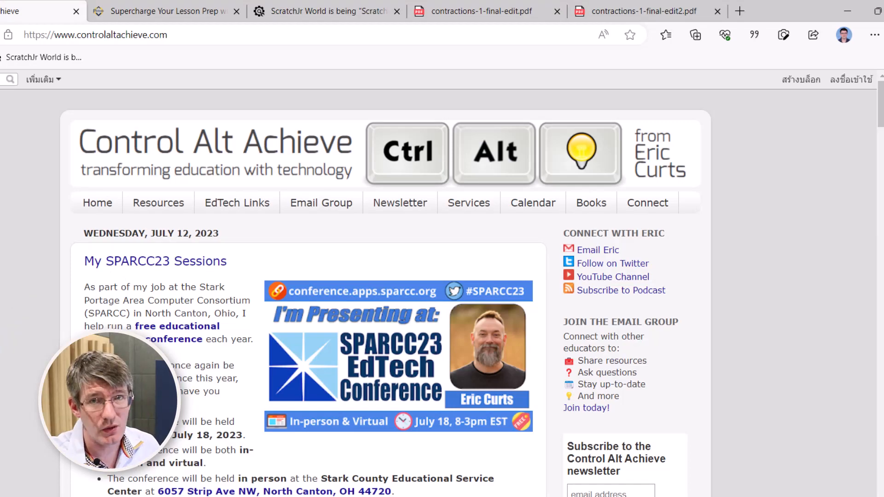
mouse_move(204, 180)
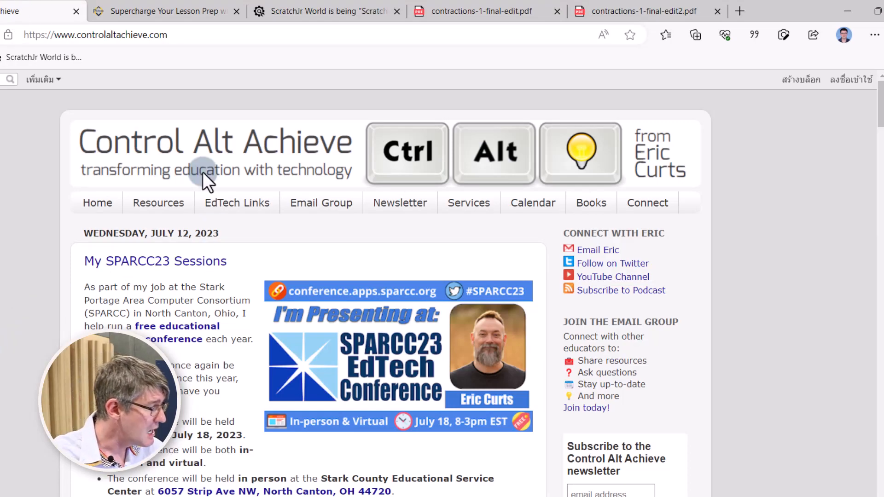
- Scroll the SPARCC23 Sessions post down to the conference date and location details
scroll("down", 3)
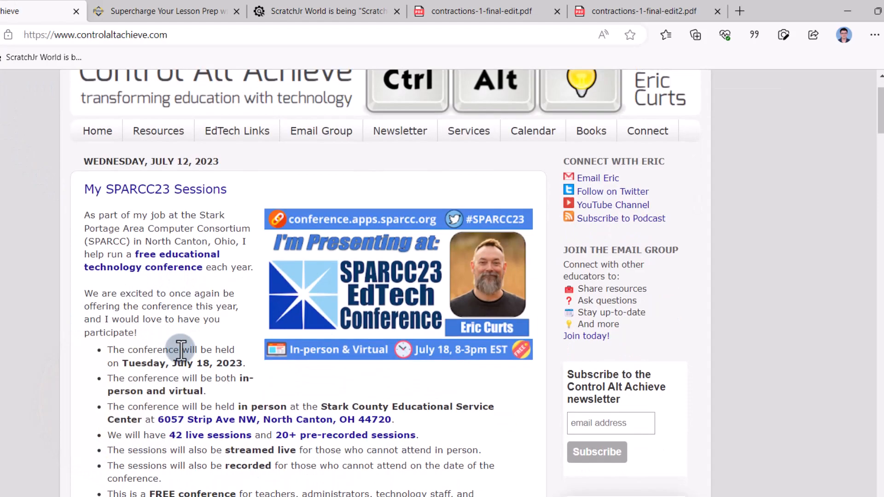
mouse_move(206, 378)
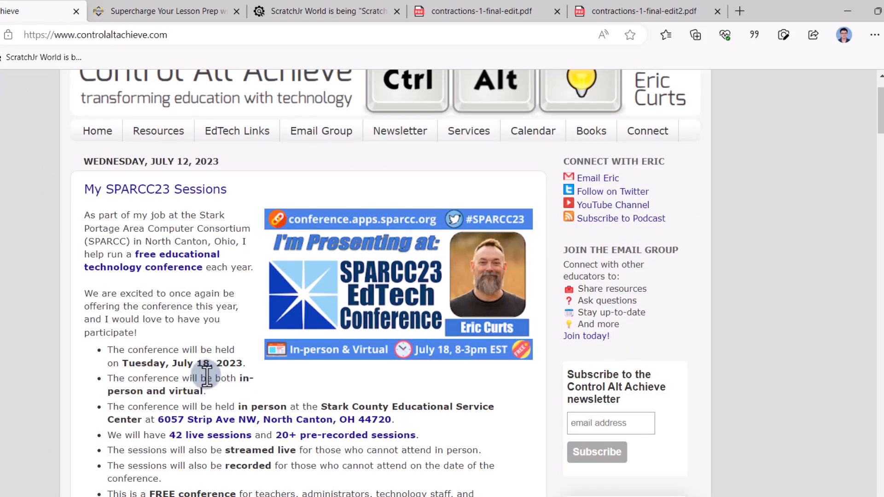
right_click(206, 375)
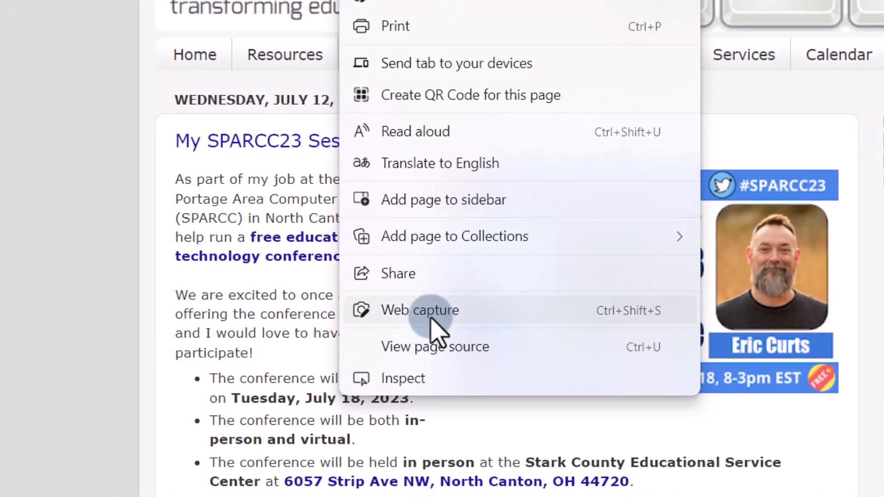
left_click(419, 310)
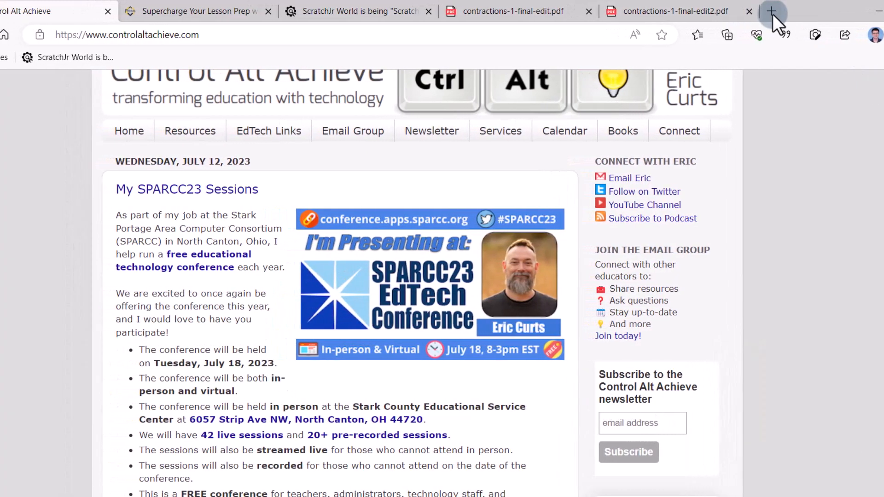
- Paste 'The conference will be held on Tuesday, July 18, 2023.' into a new Word document
left_click(771, 10)
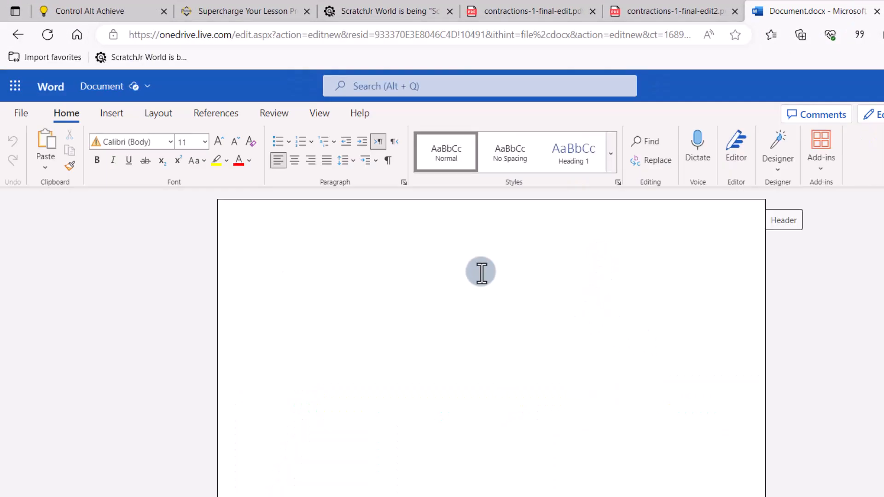
key("ctrl+v")
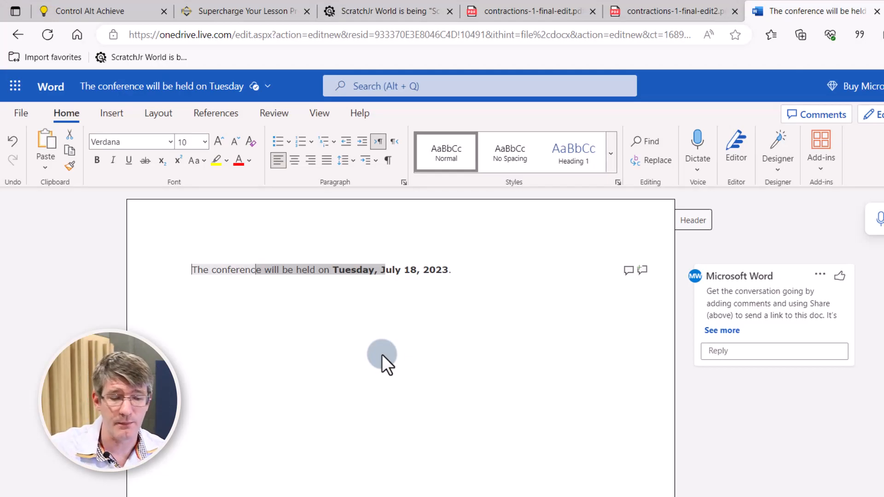
- Web-capture the conference-date bullet on the Control Alt Achieve blog and choose a yellow pen
left_click(90, 10)
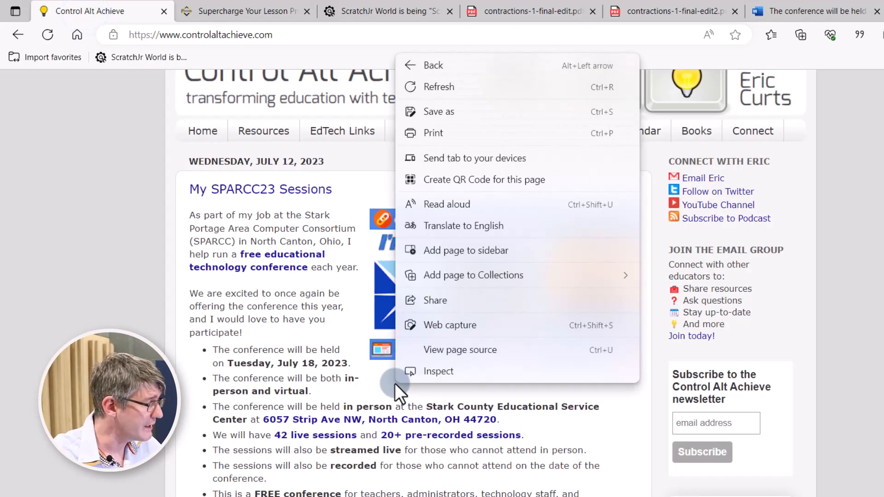
left_click(449, 326)
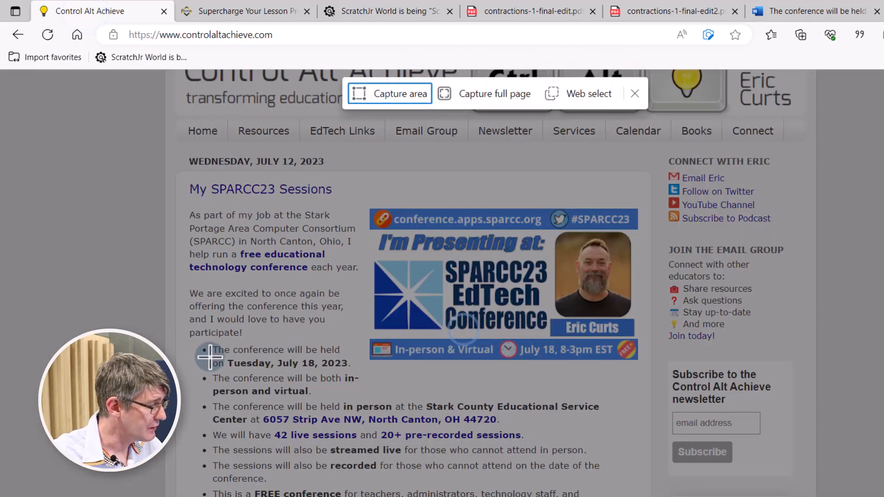
left_click_drag(203, 342, 355, 372)
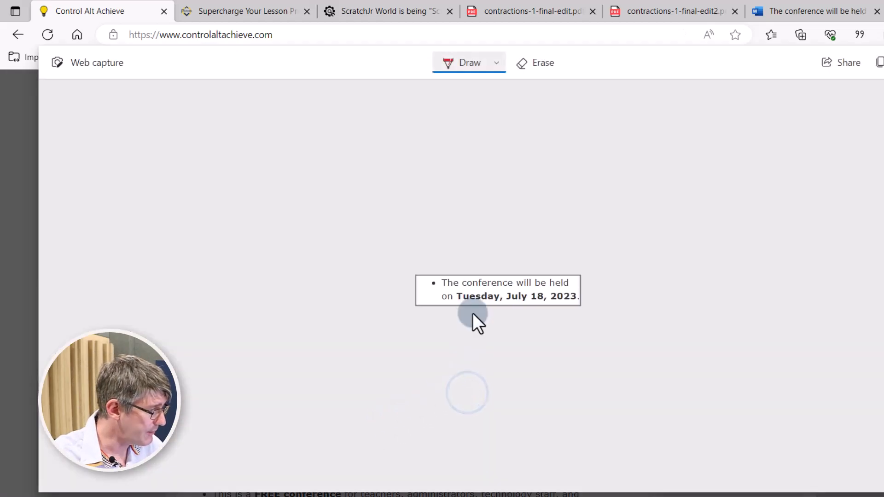
left_click(497, 62)
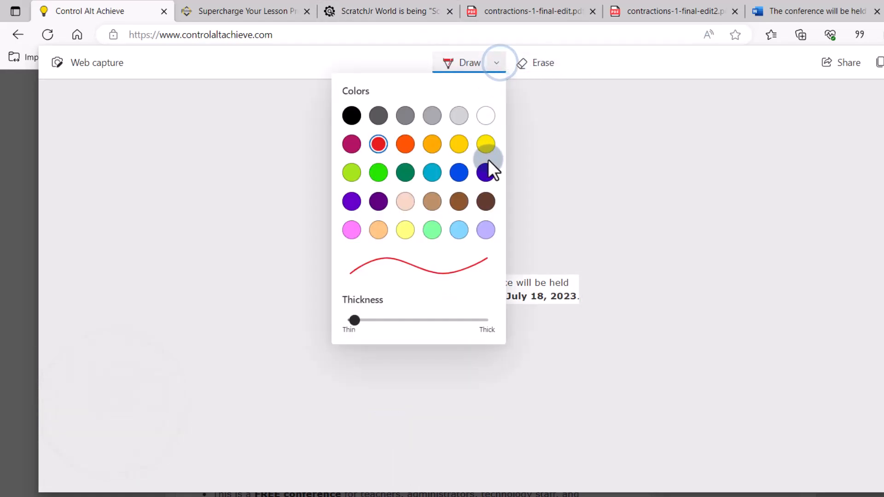
left_click(812, 10)
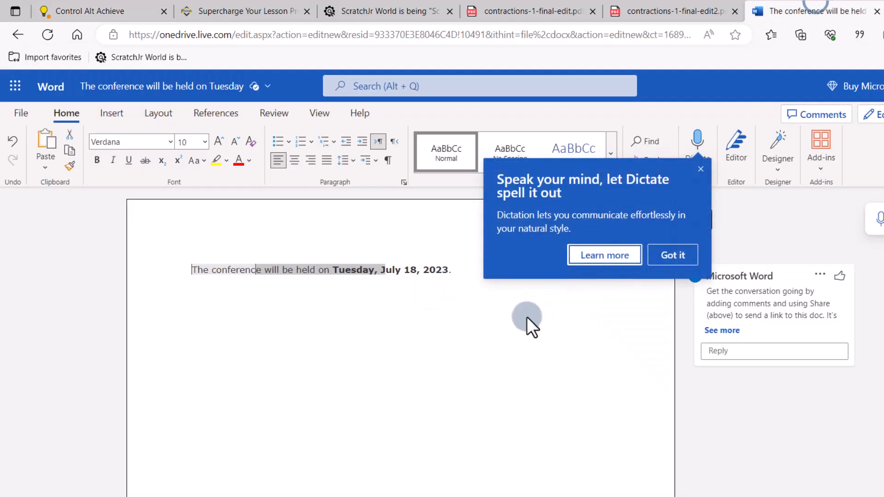
- Paste the capture with 18 circled in yellow below the sentence, then return to the blog
left_click(672, 254)
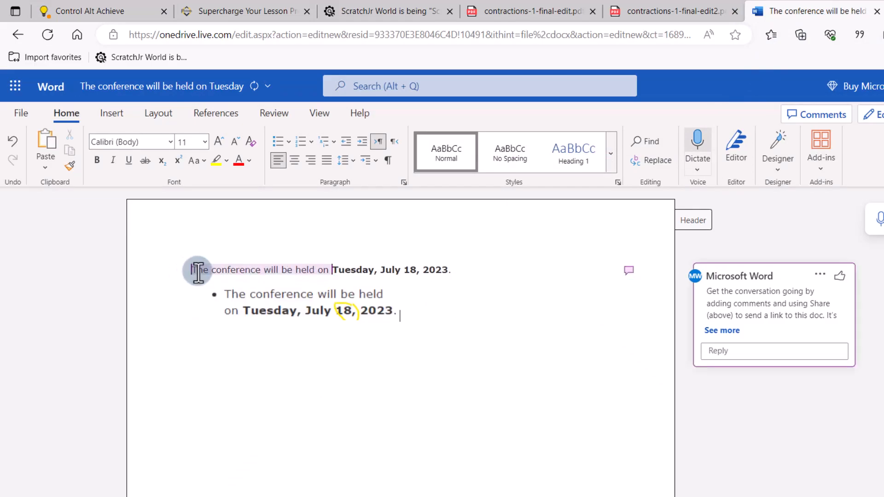
left_click(292, 299)
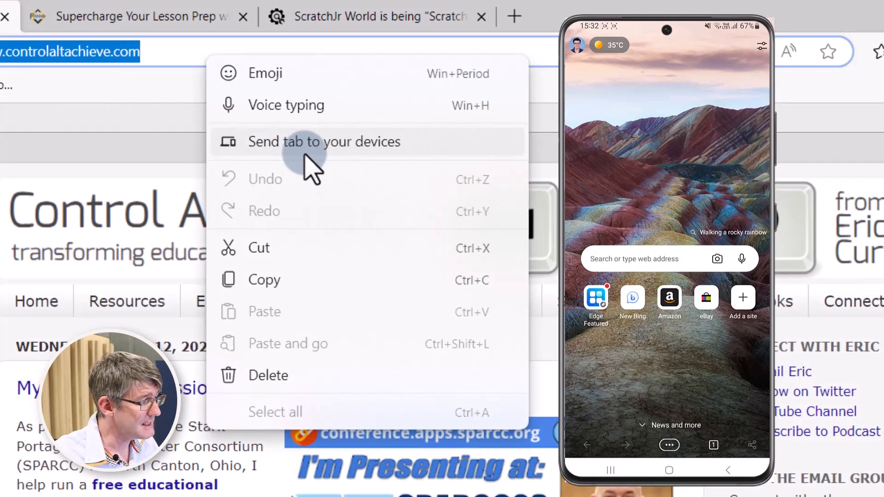
- Send the Control Alt Achieve page to the Samsung Phone and open it in mobile Edge
left_click(323, 141)
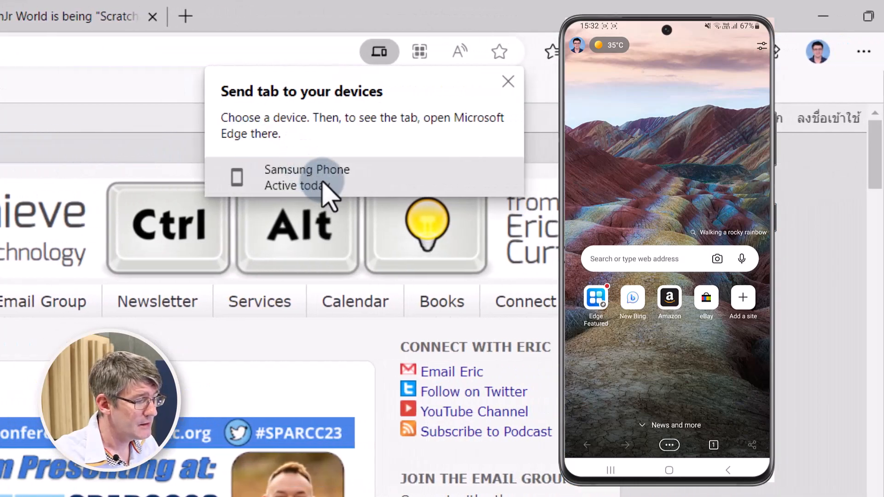
left_click(306, 177)
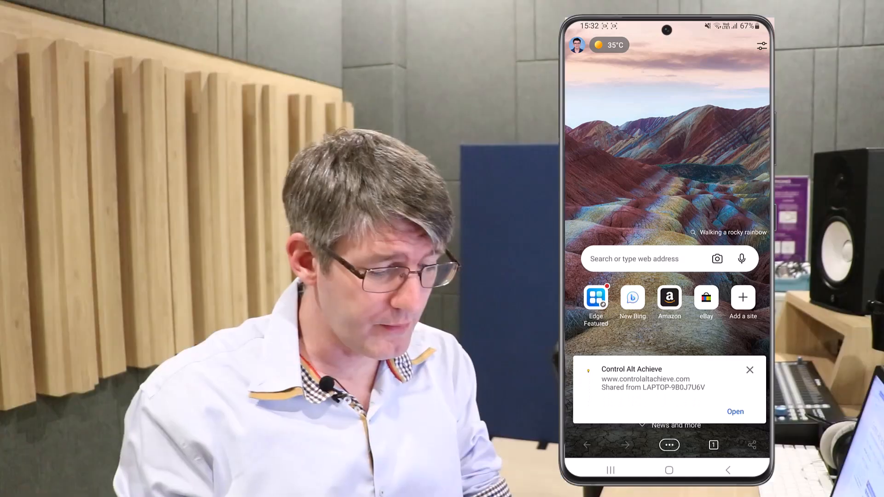
left_click(735, 412)
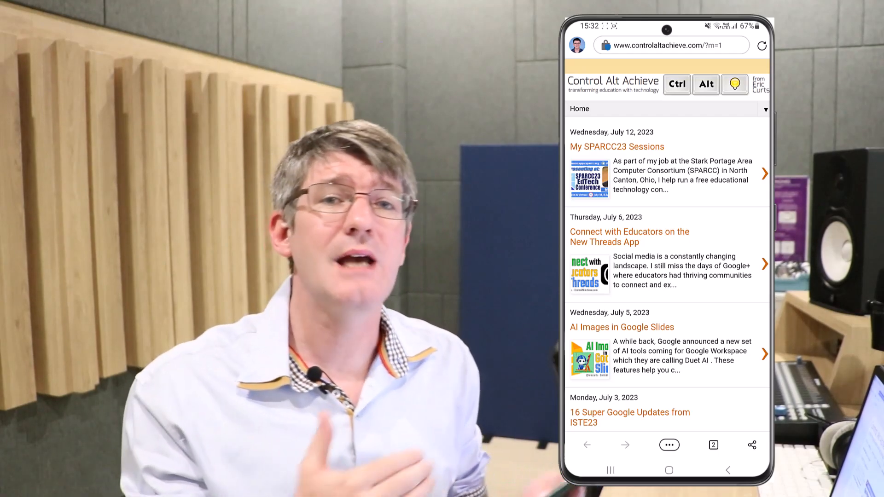
- Share the My ISTE 2023 Sessions post from the phone to the laptop and open it
scroll("down", 3)
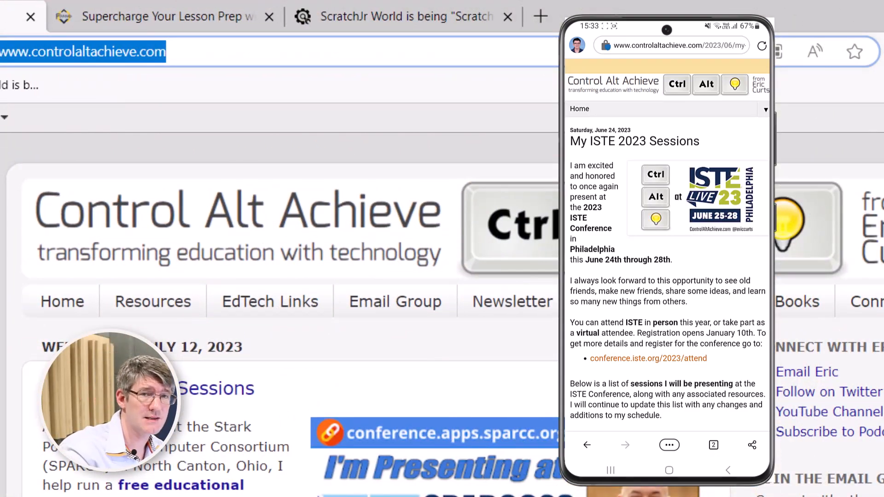
left_click(752, 445)
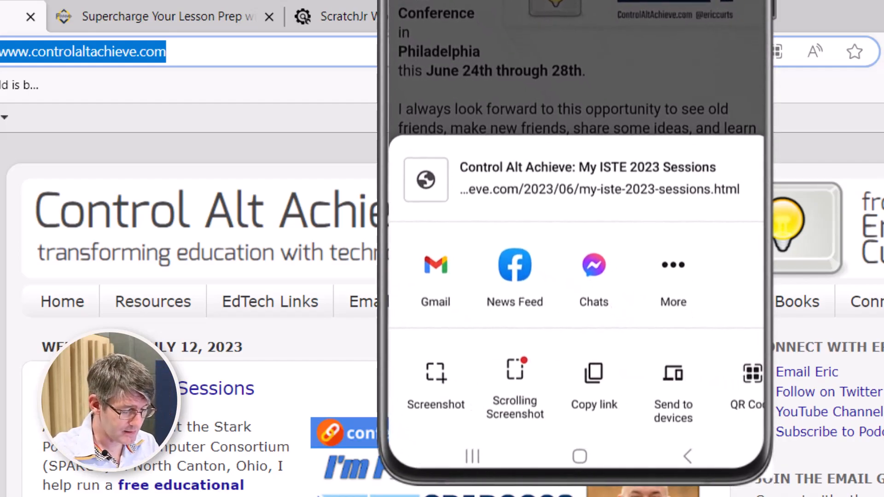
left_click(673, 383)
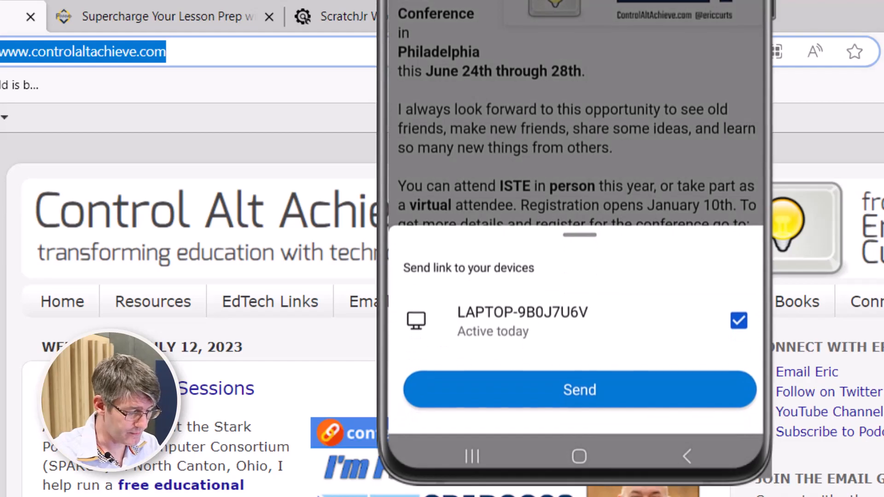
left_click(579, 390)
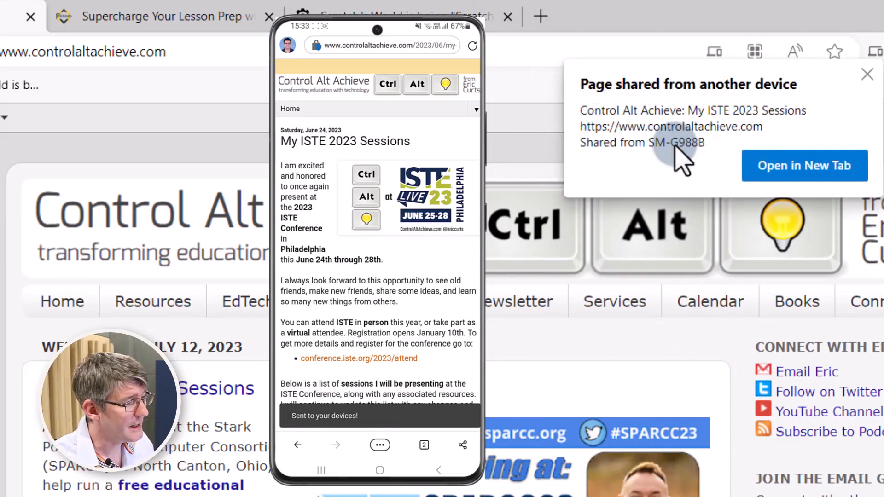
left_click(805, 166)
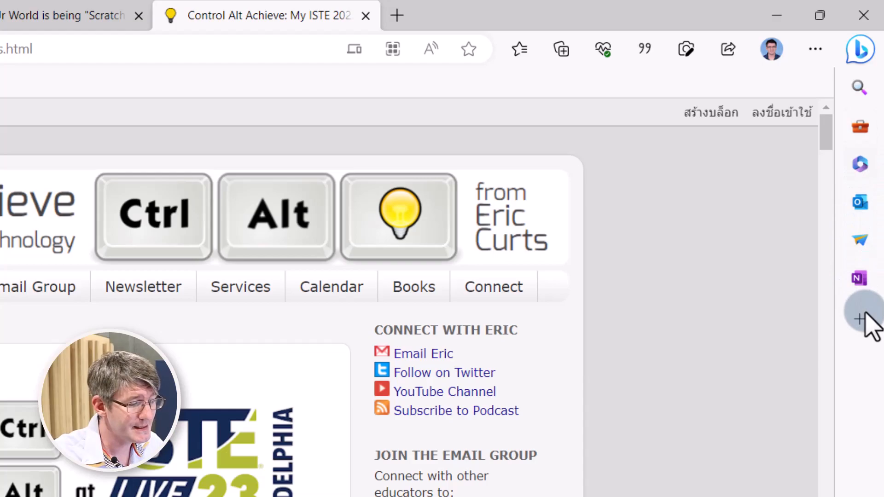
mouse_move(860, 320)
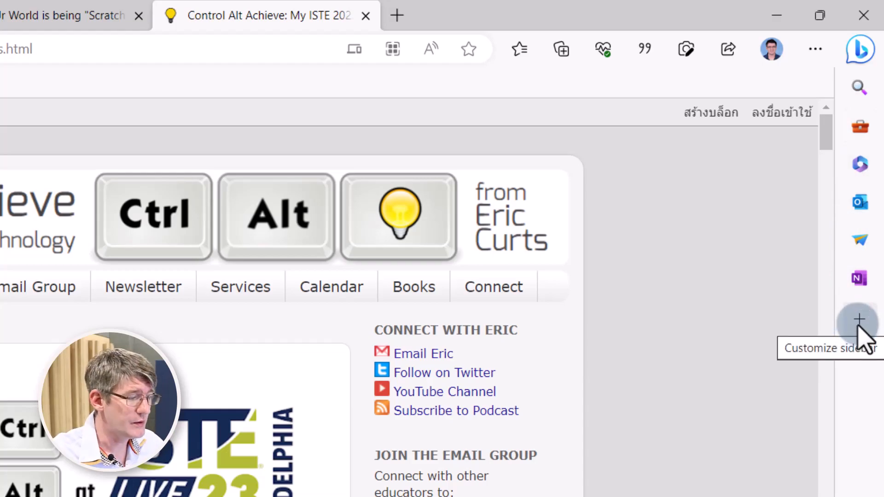
- Open the sidebar's quick tools and launch Timer, opening a Bing timer tab
left_click(859, 126)
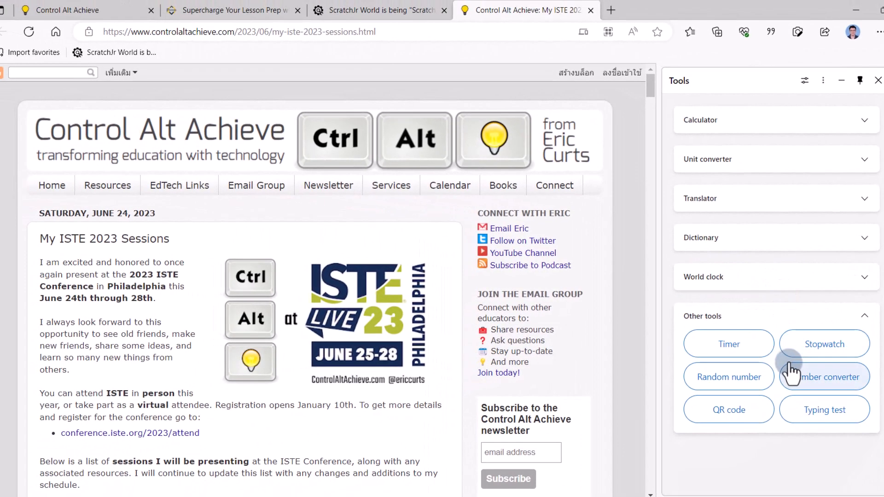
left_click(728, 344)
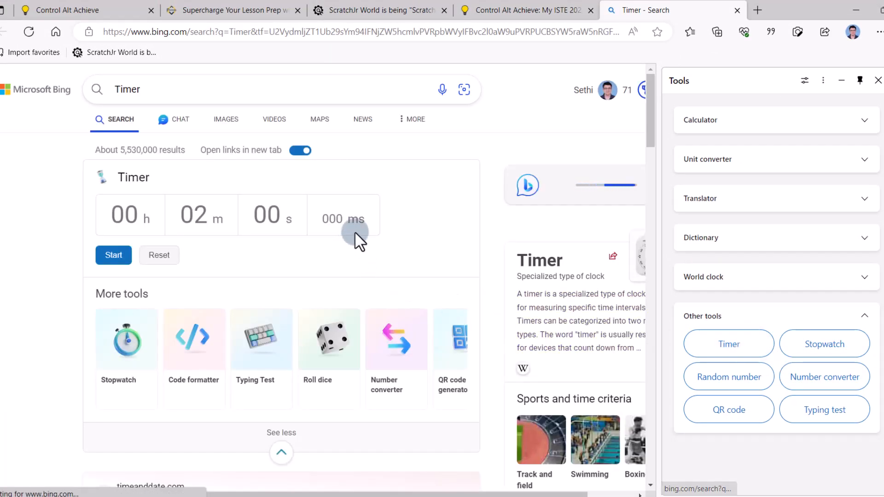
- Open the Stopwatch, Random number and Roll dice tools, and roll the dice
left_click(824, 344)
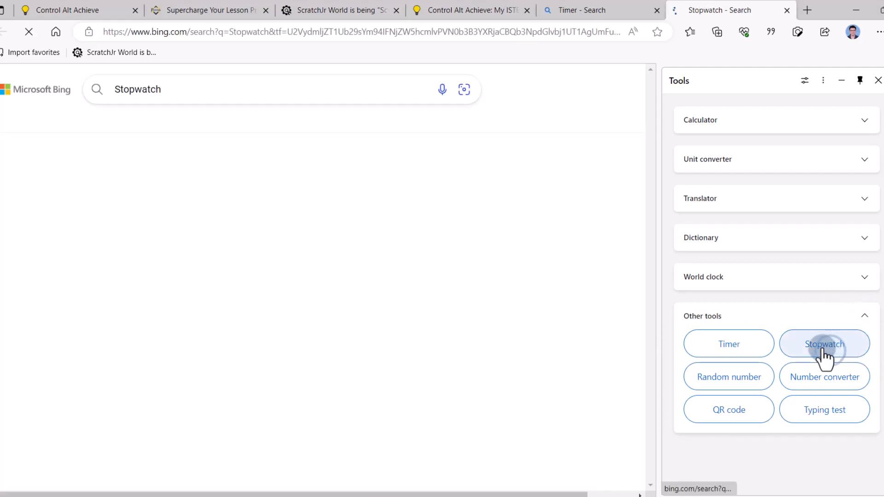
left_click(729, 377)
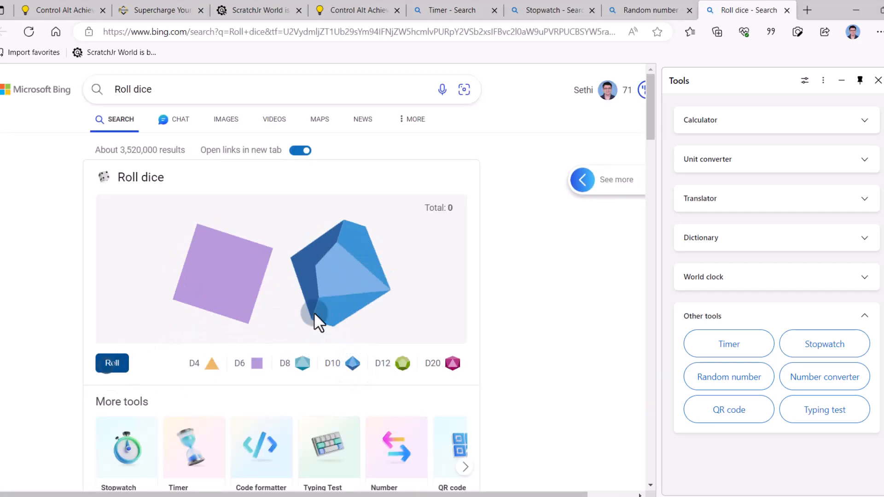
left_click(111, 364)
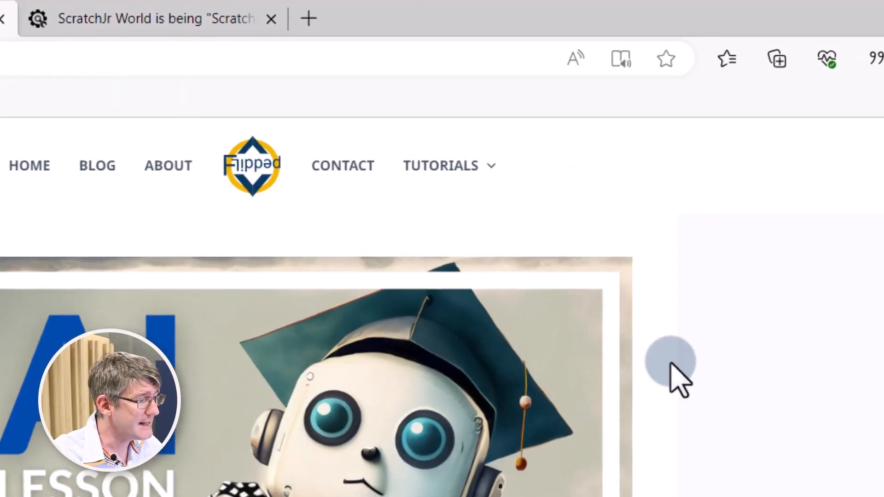
mouse_move(621, 60)
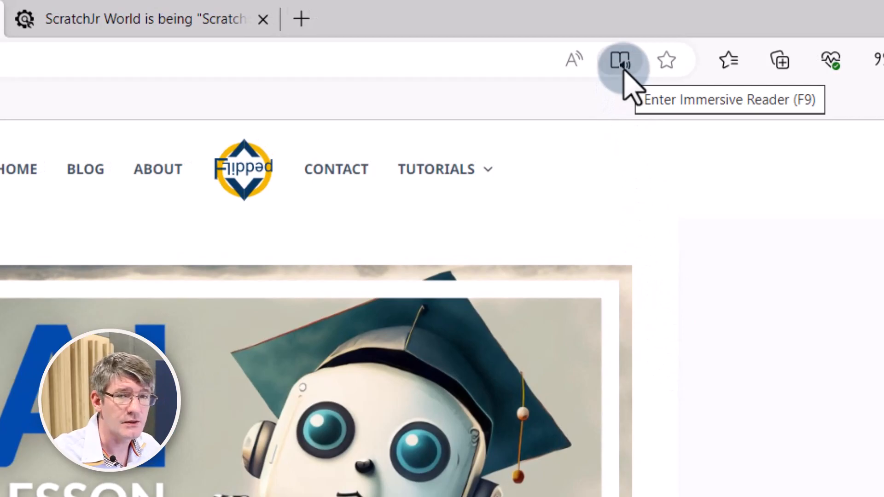
- Show the Twee article in Immersive Reader and make the text slightly smaller
left_click(620, 59)
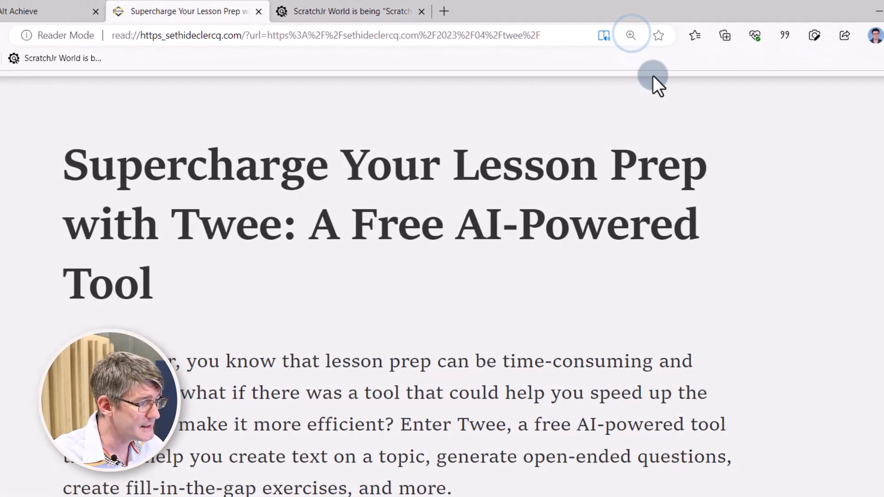
left_click(631, 35)
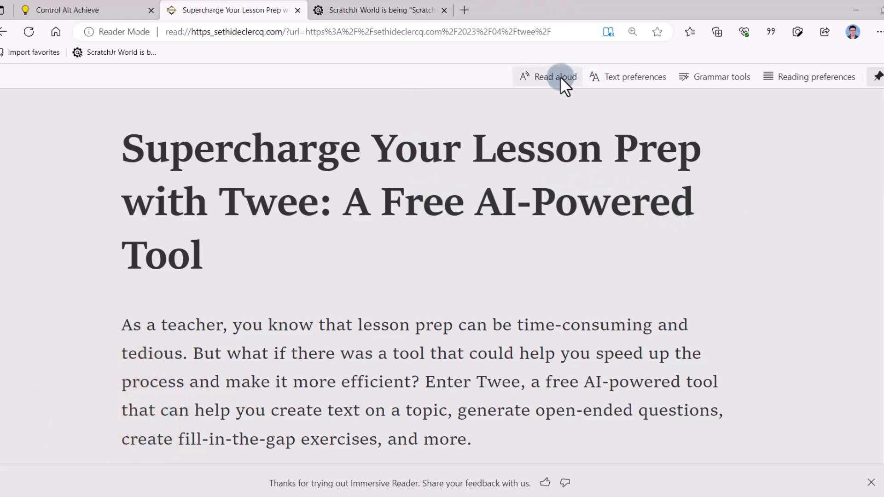
mouse_move(636, 77)
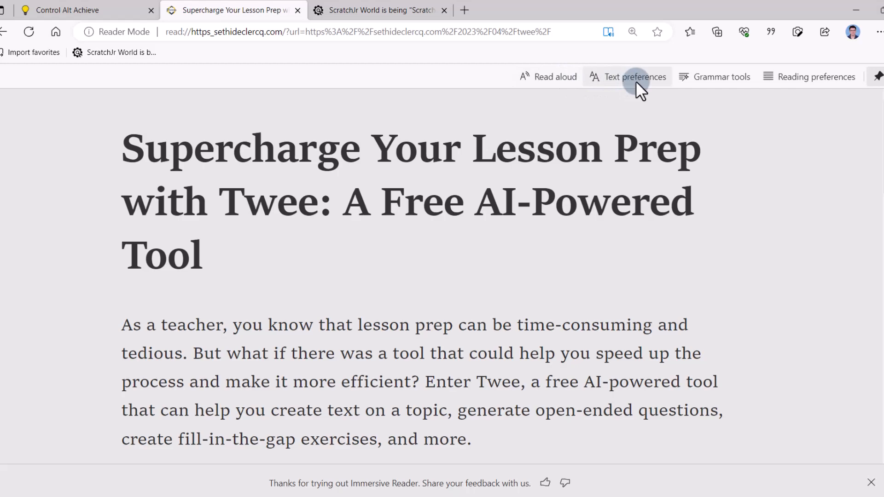
left_click(628, 77)
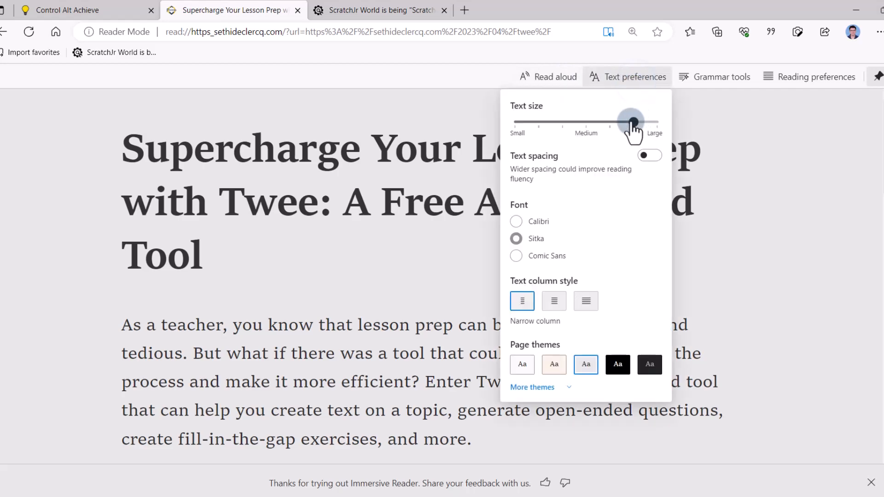
left_click_drag(630, 121, 609, 121)
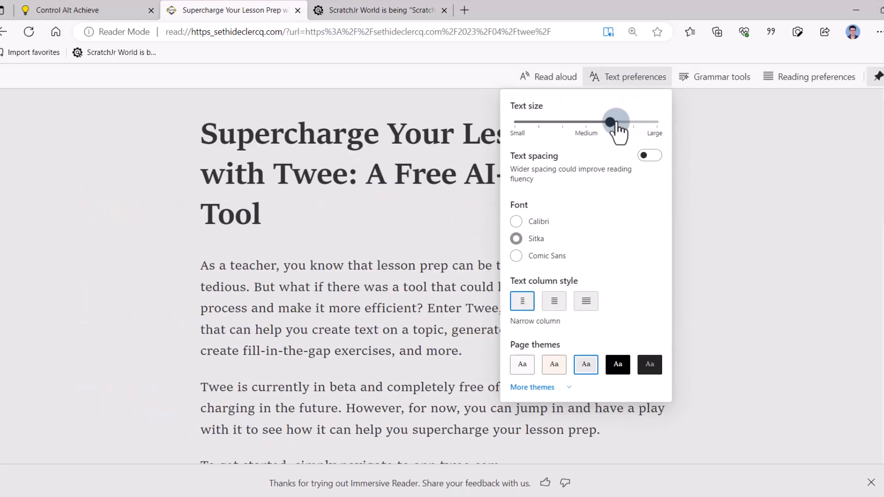
- Toggle wider text spacing on and off, and apply the cream page theme
left_click(649, 155)
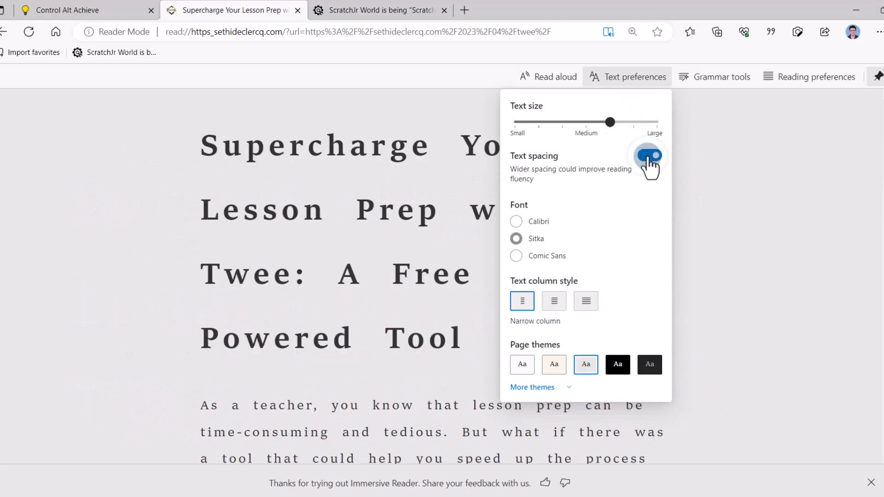
left_click(647, 157)
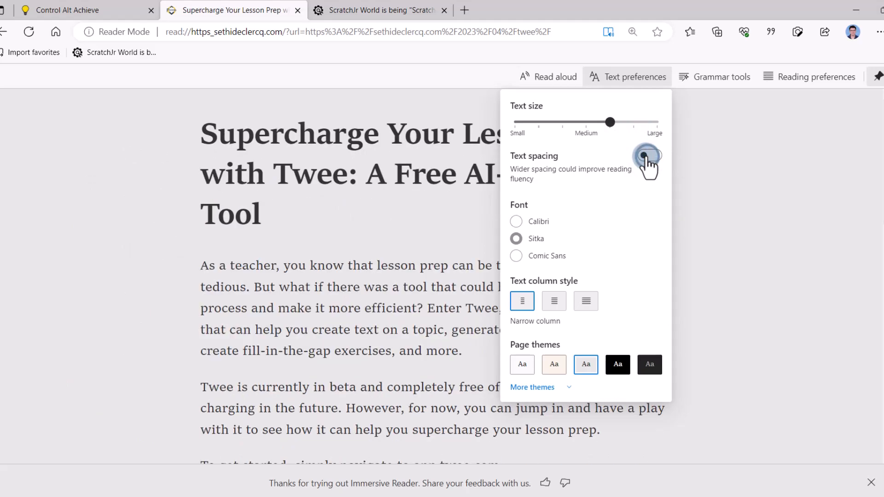
left_click(648, 155)
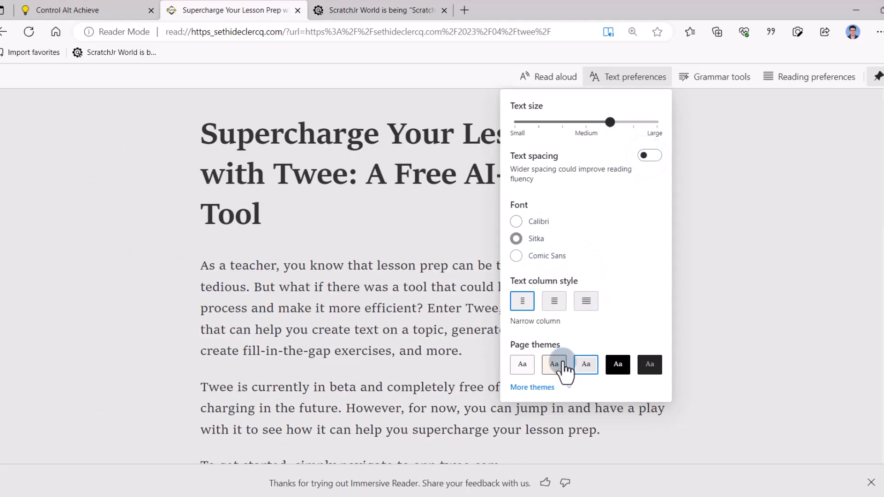
left_click(553, 364)
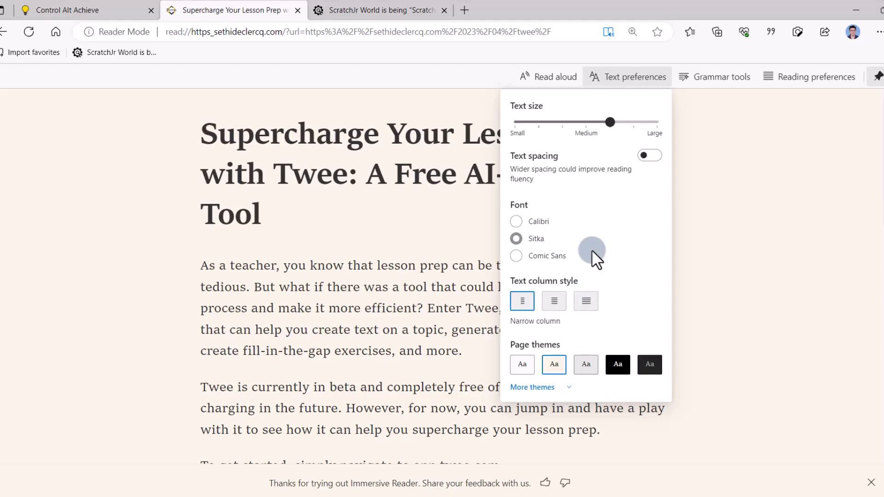
mouse_move(723, 113)
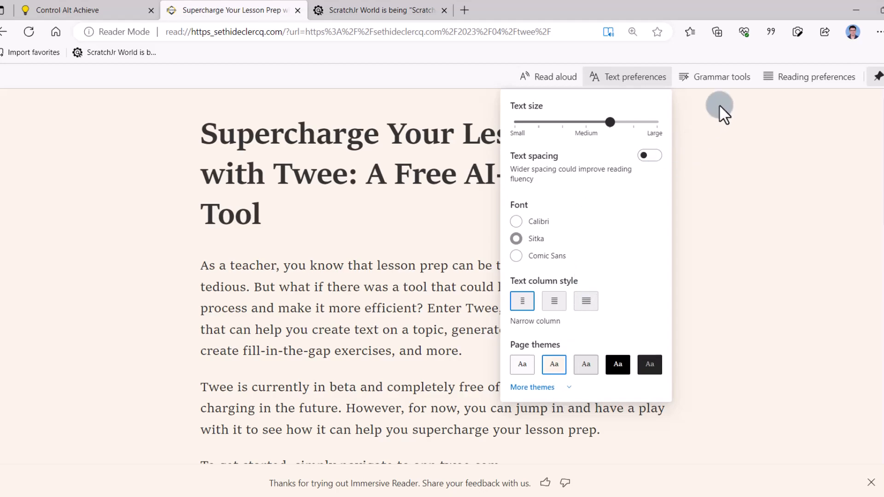
left_click(721, 77)
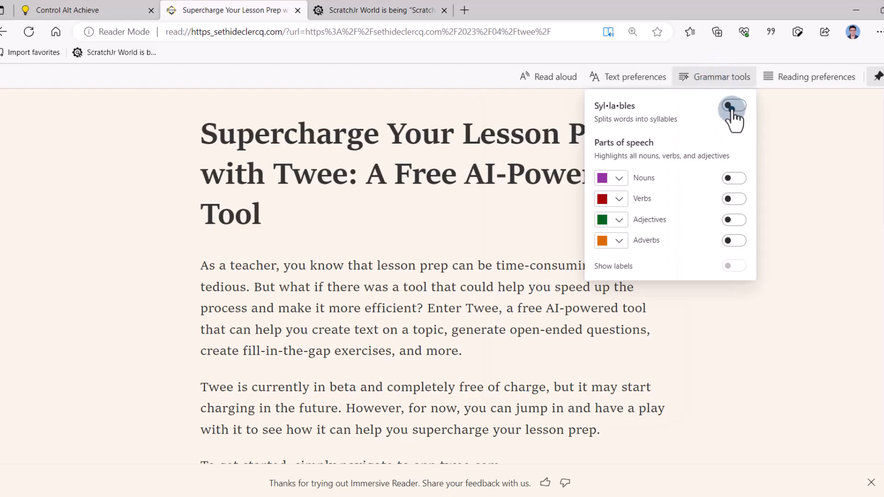
- Toggle syllables on and off, then highlight nouns in red and adjectives in blue
left_click(733, 107)
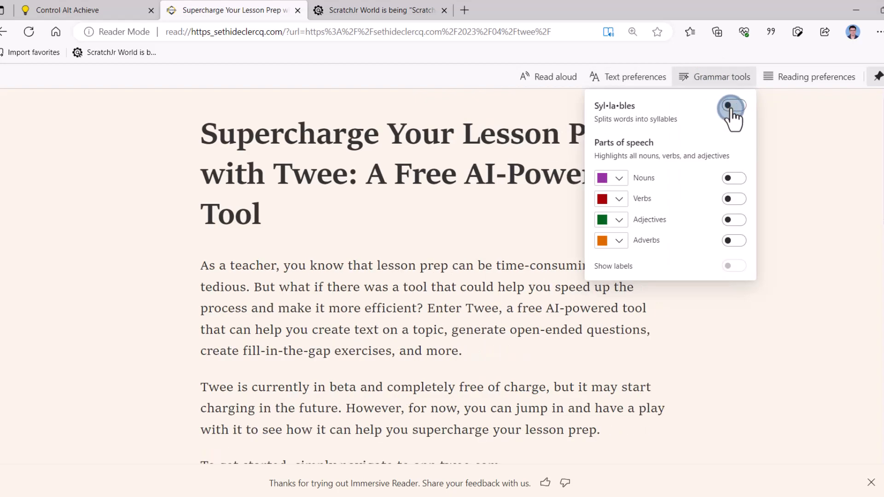
left_click(733, 106)
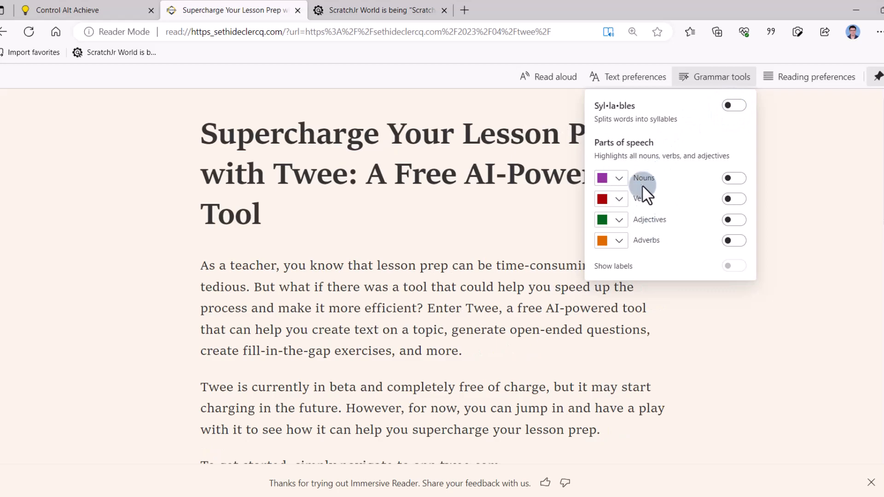
mouse_move(654, 242)
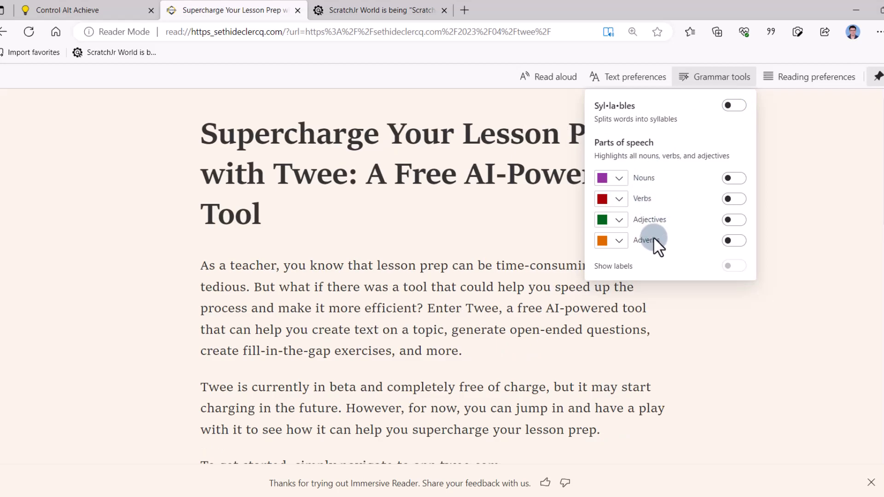
left_click(734, 178)
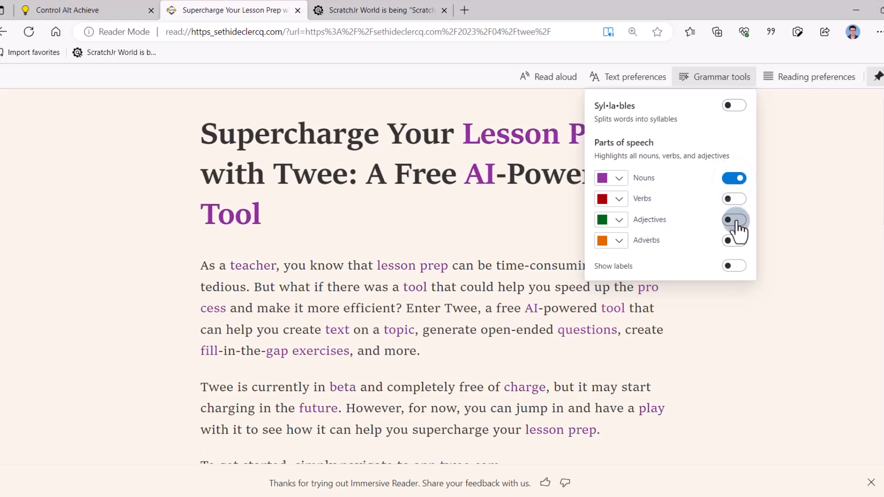
left_click(733, 219)
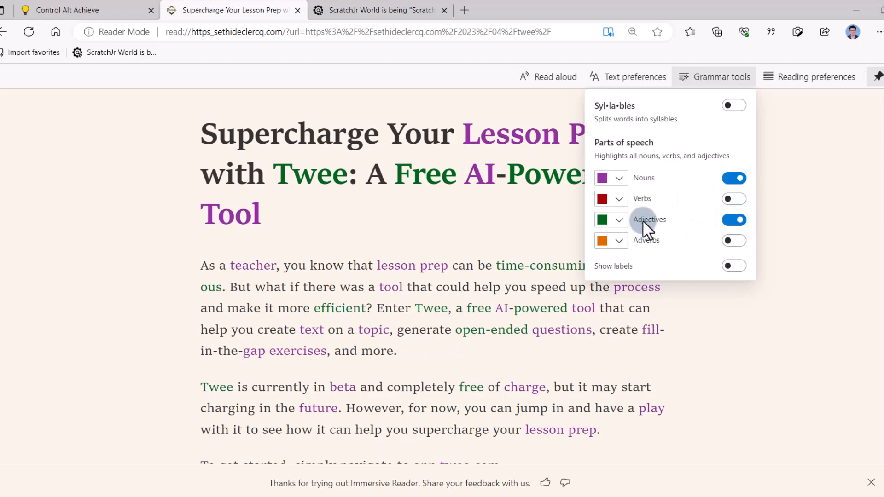
left_click(619, 177)
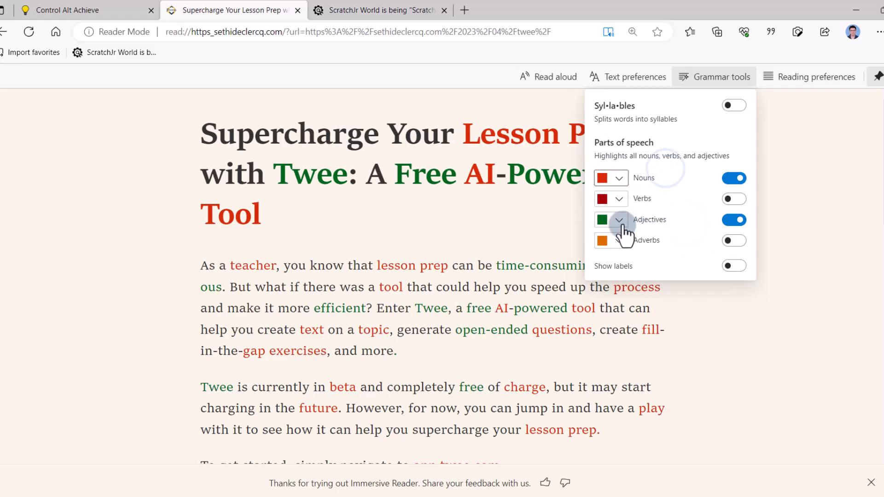
left_click(621, 219)
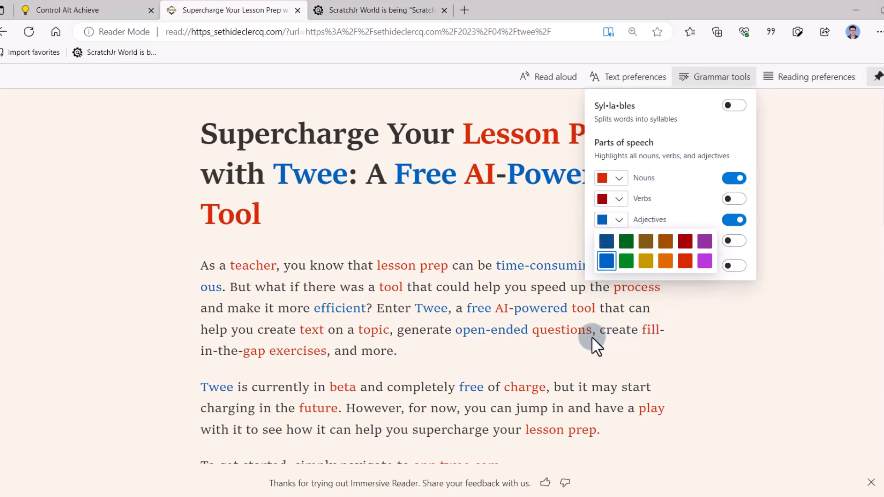
scroll("down", 3)
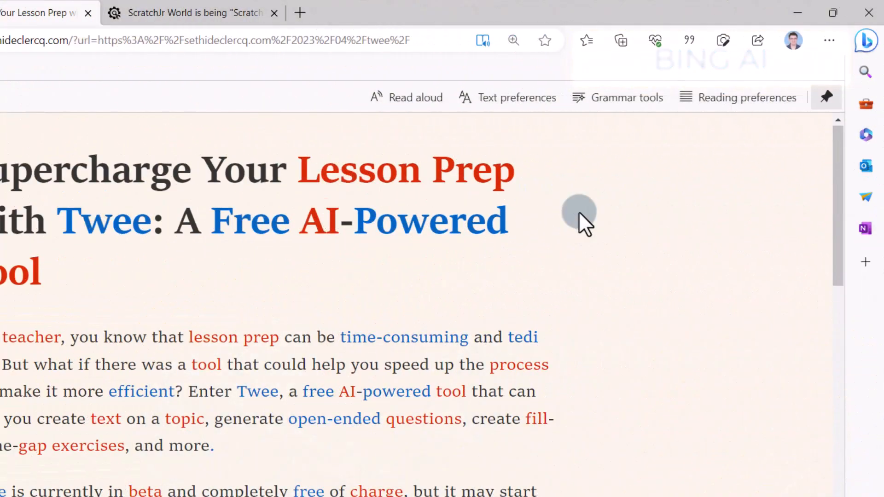
- In Compose, enter a prompt for a single paragraph about education in the UK
left_click(867, 41)
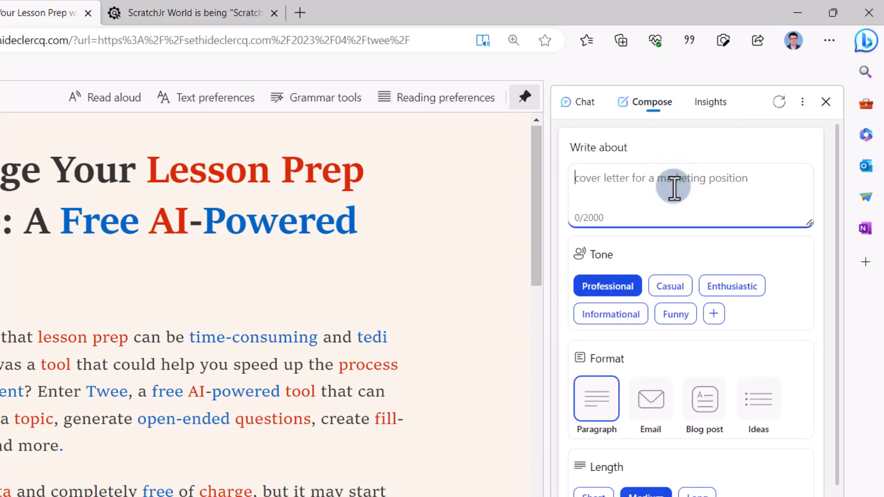
type("Write a single p")
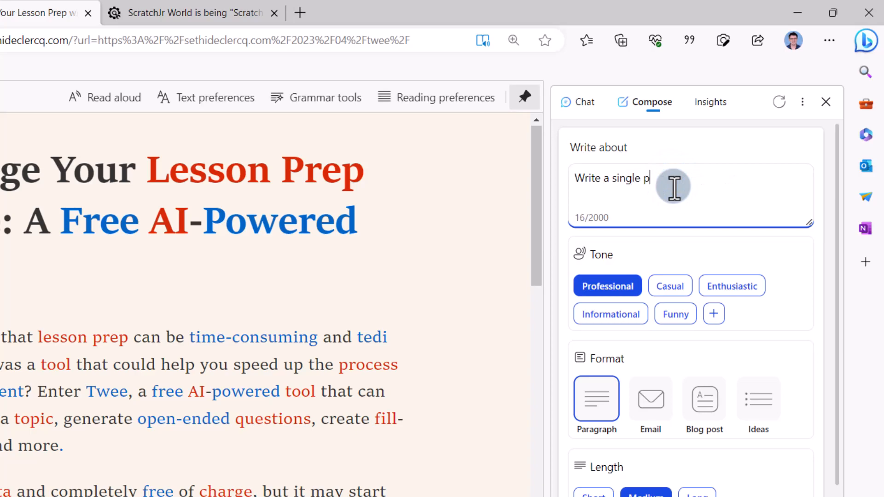
type("aragraph about")
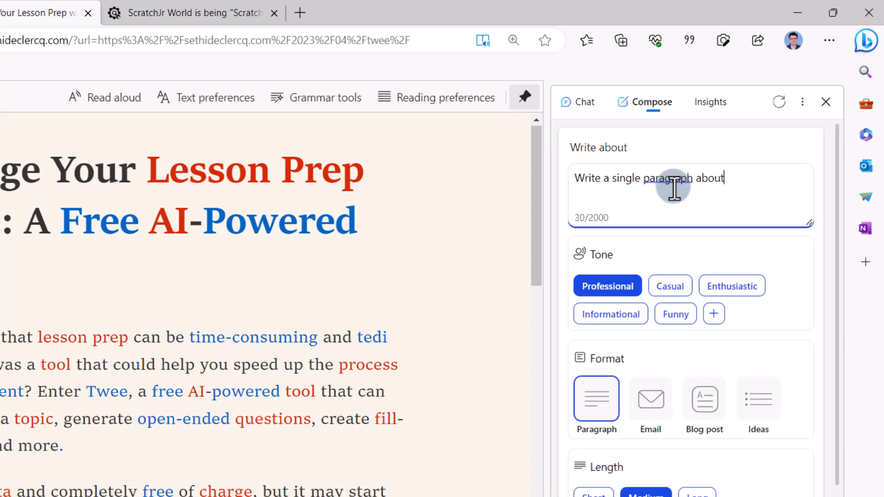
type("education in the uk")
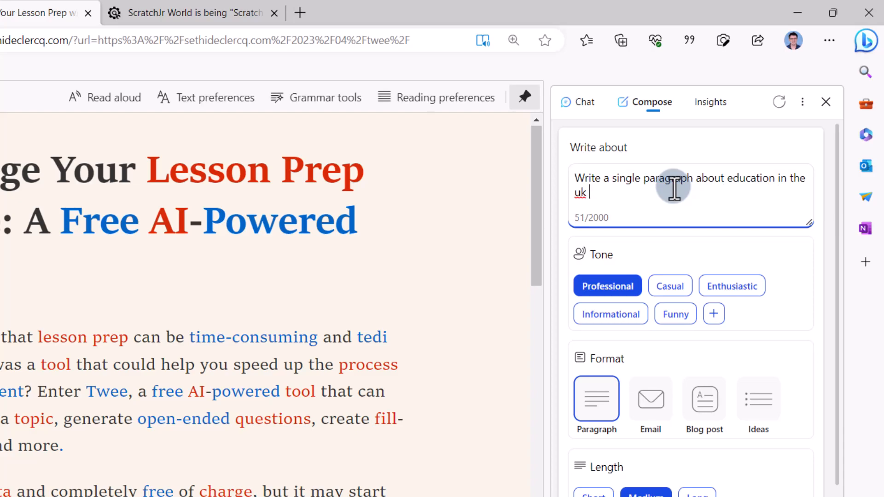
- Generate a Professional, Medium-length paragraph draft and scroll through the preview
left_click(670, 273)
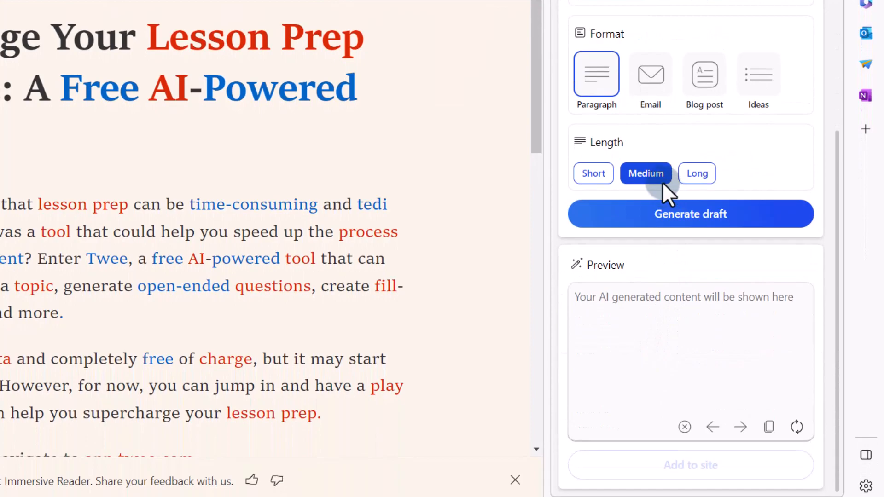
left_click(690, 214)
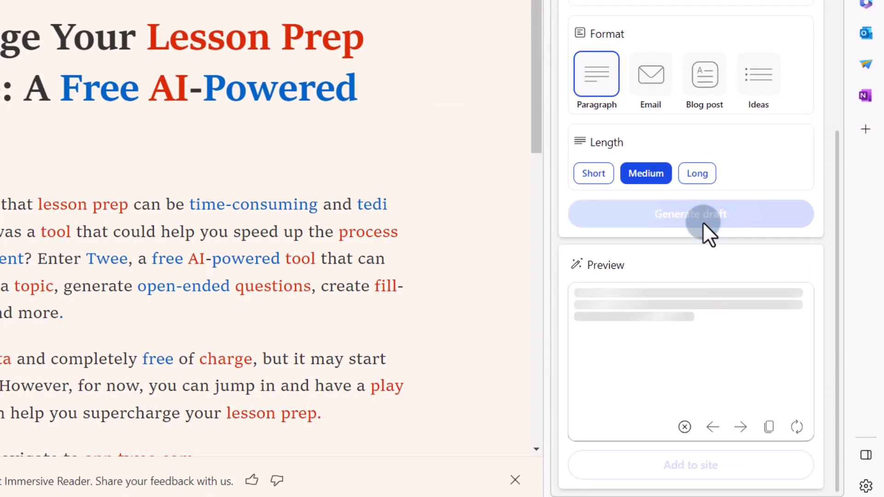
left_click(690, 214)
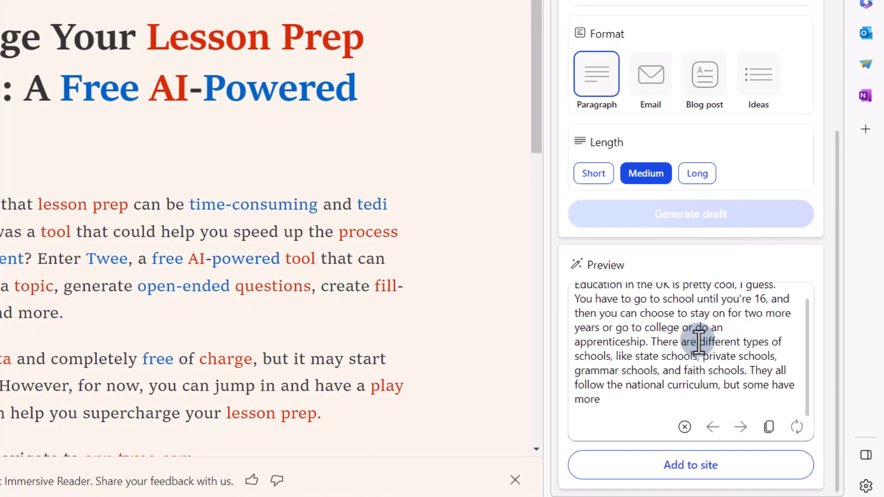
scroll("down", 3)
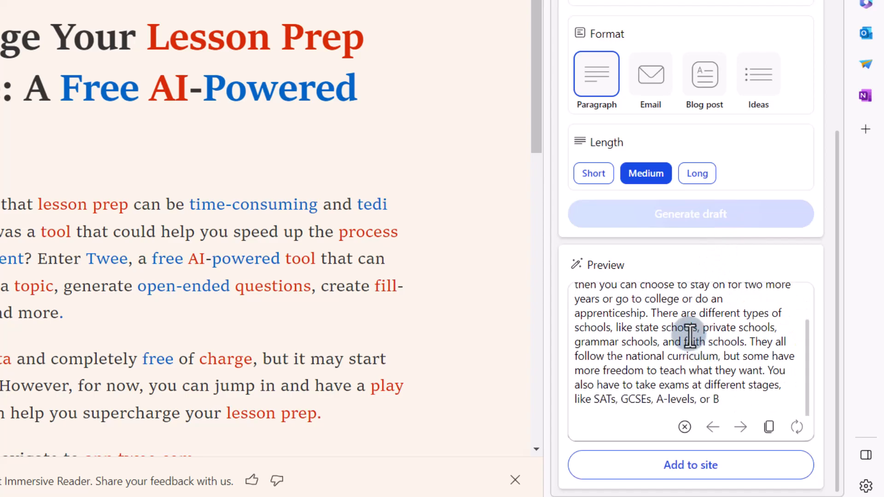
scroll("down", 3)
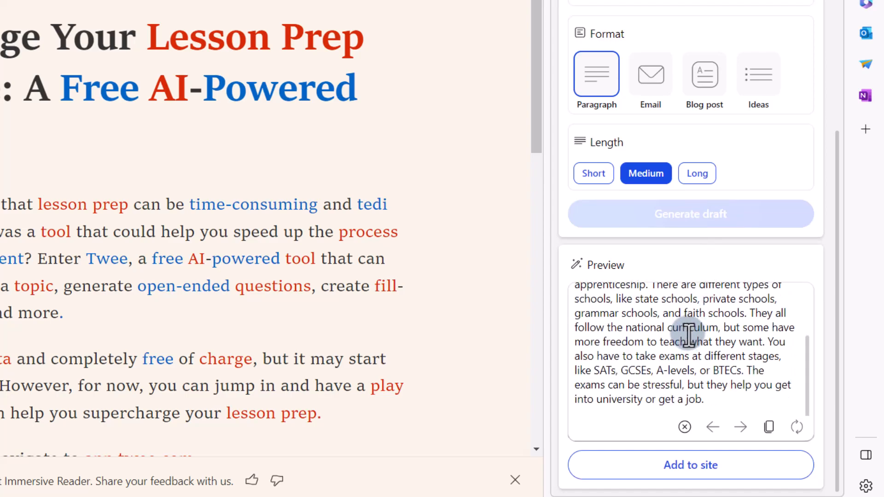
scroll("down", 3)
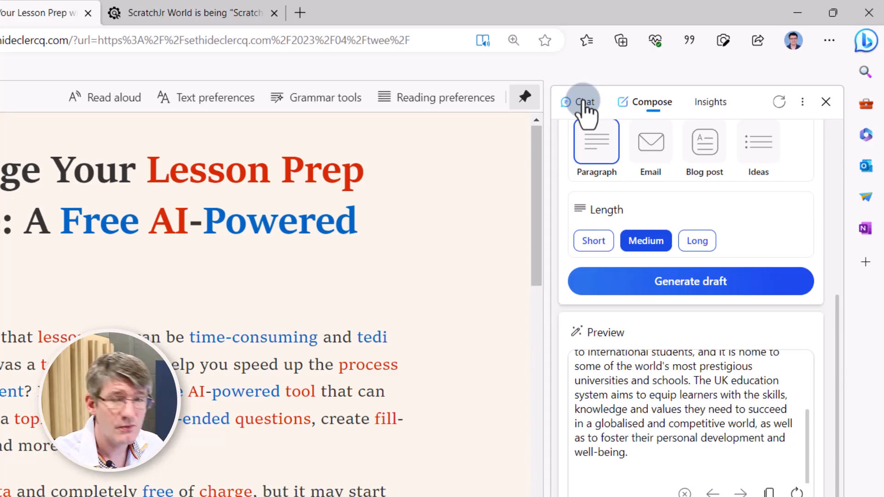
- Close the Bing compose sidebar to return to the regular Flipped blog page
left_click(826, 102)
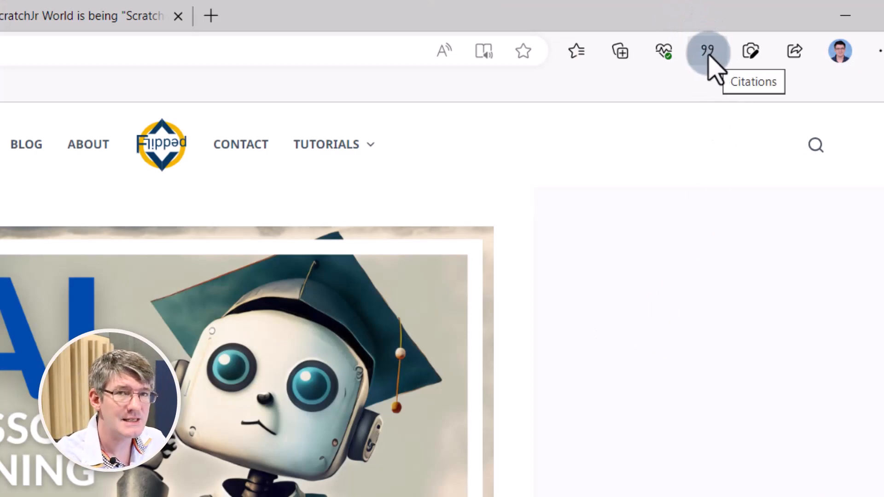
mouse_move(420, 54)
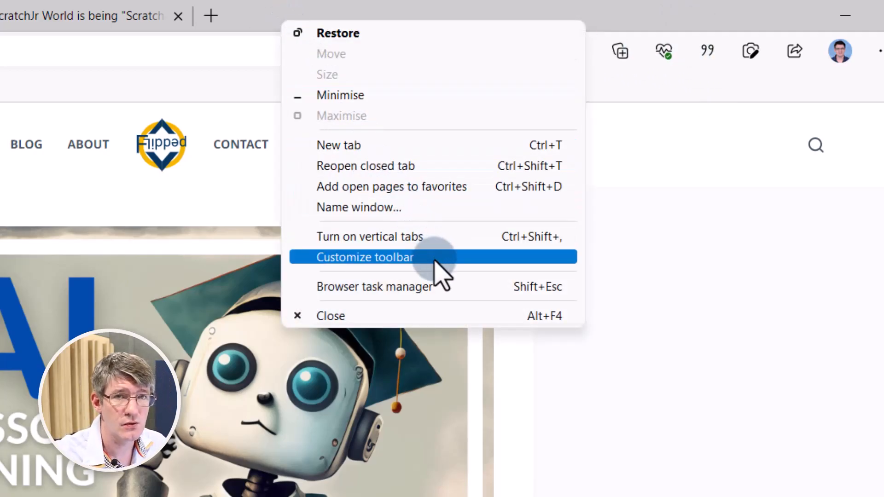
mouse_move(705, 96)
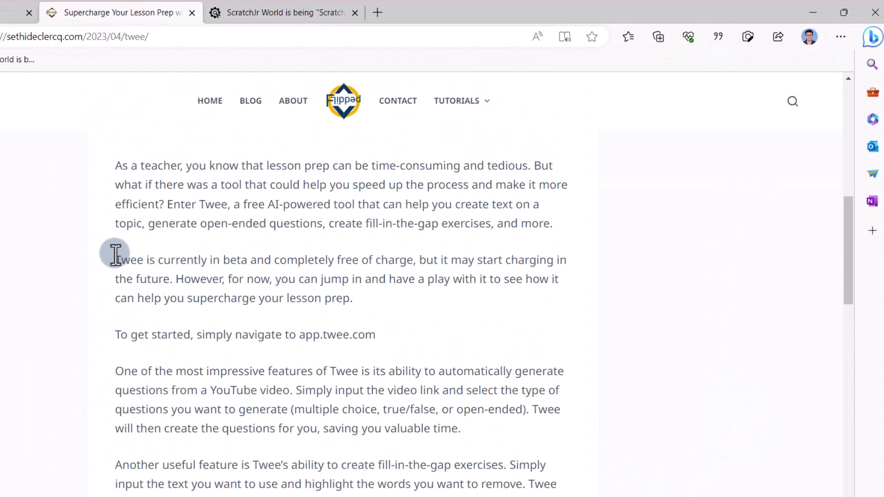
- Select the Twee beta paragraph and open its citation details using the Harvard style
left_click_drag(115, 260, 353, 299)
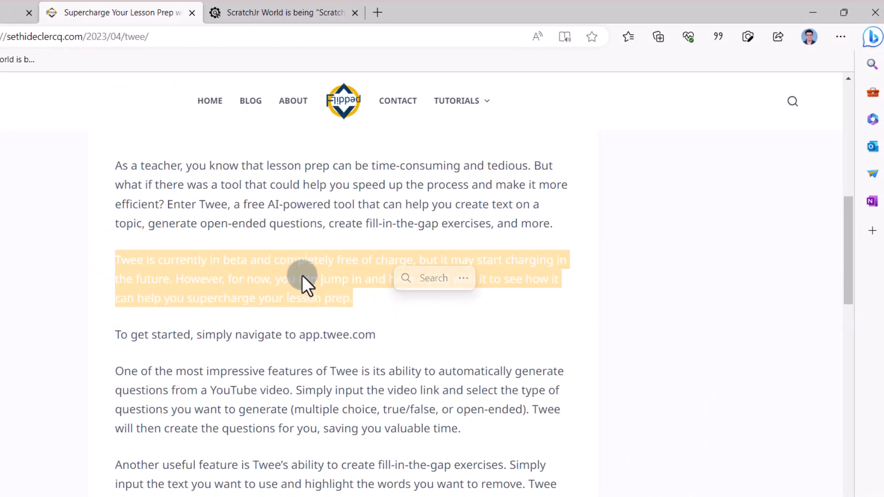
mouse_move(718, 37)
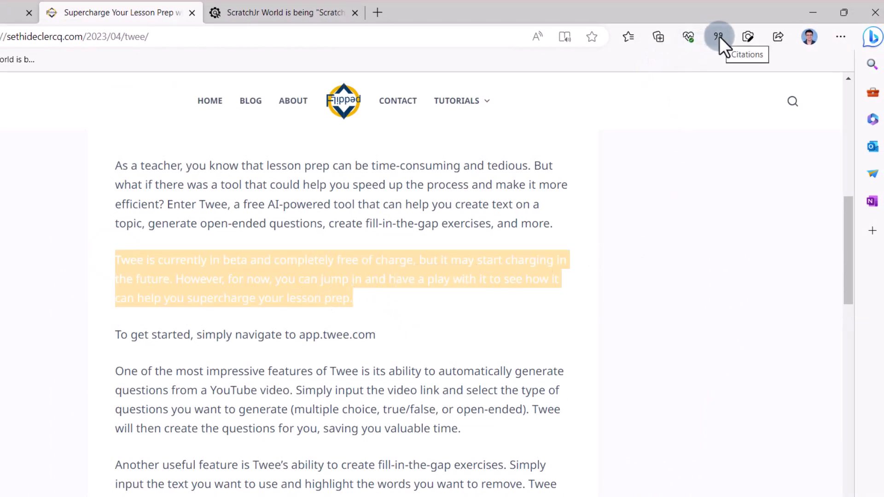
left_click(719, 37)
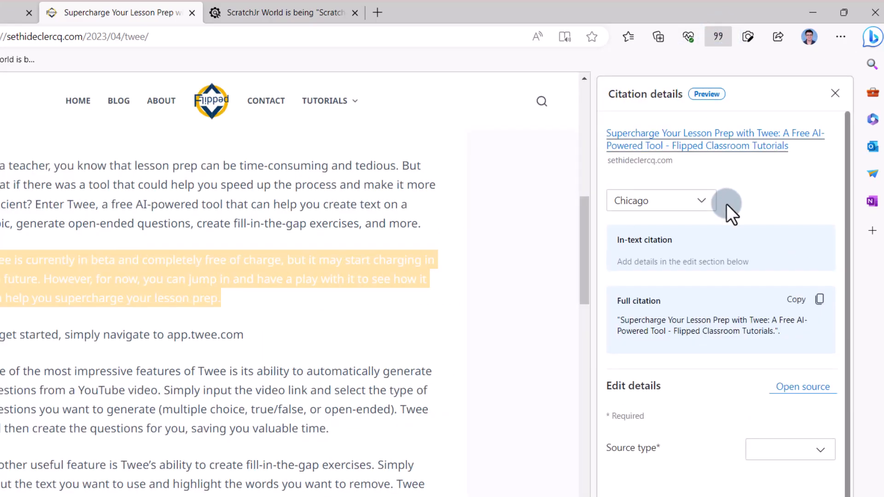
mouse_move(731, 178)
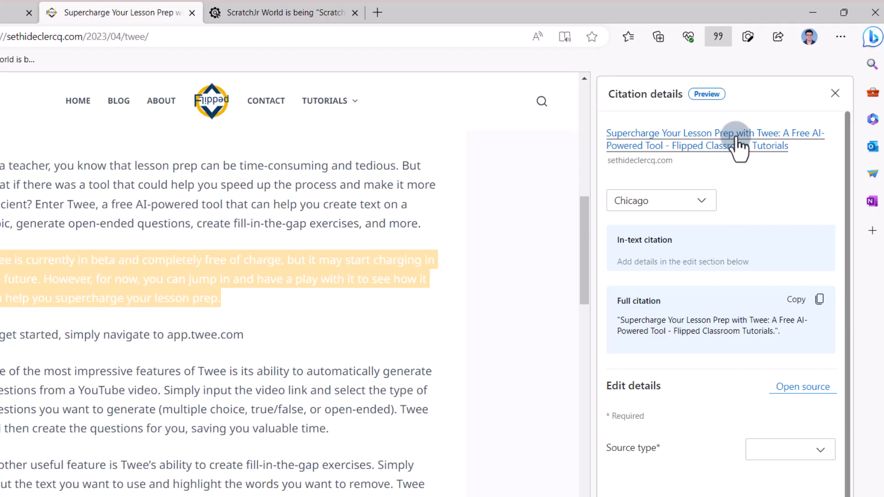
left_click(661, 201)
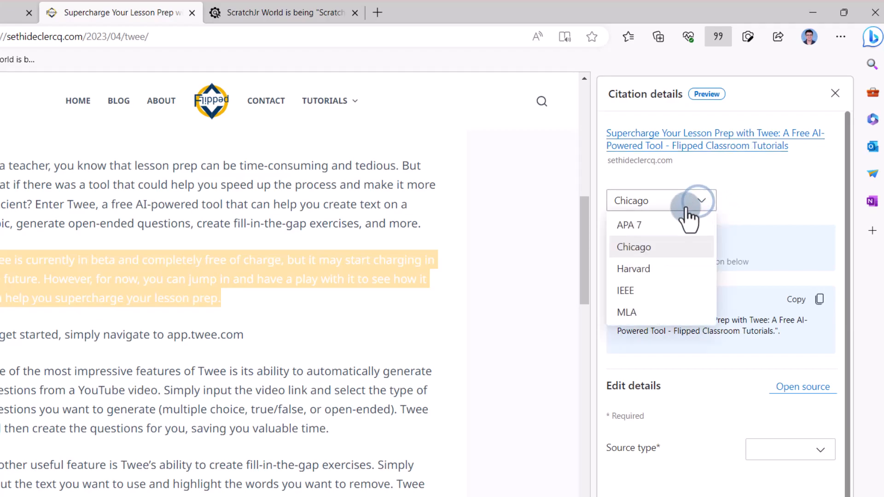
left_click(633, 269)
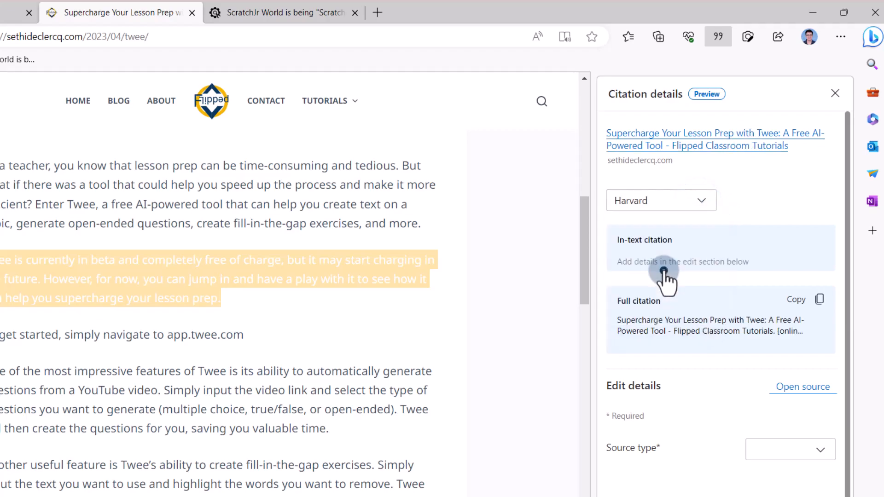
scroll("down", 3)
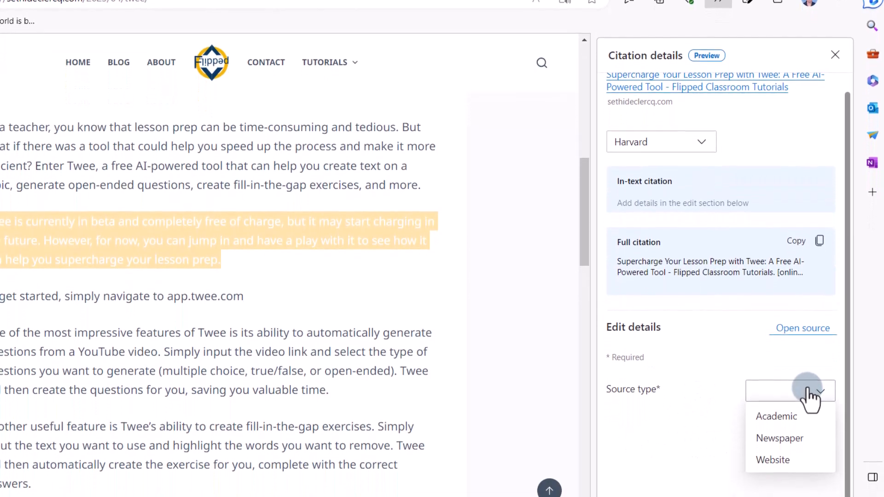
- Set the source type to Website with authors Sethi and De Clercq
left_click(773, 460)
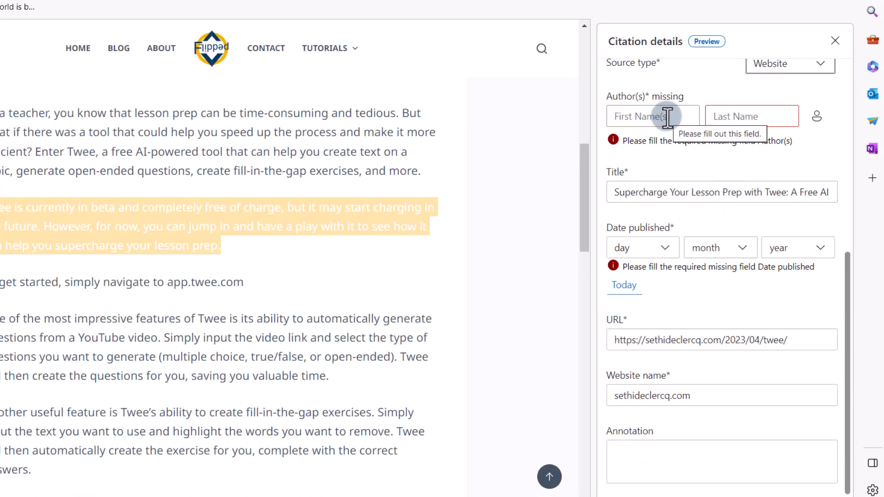
type("Sethi")
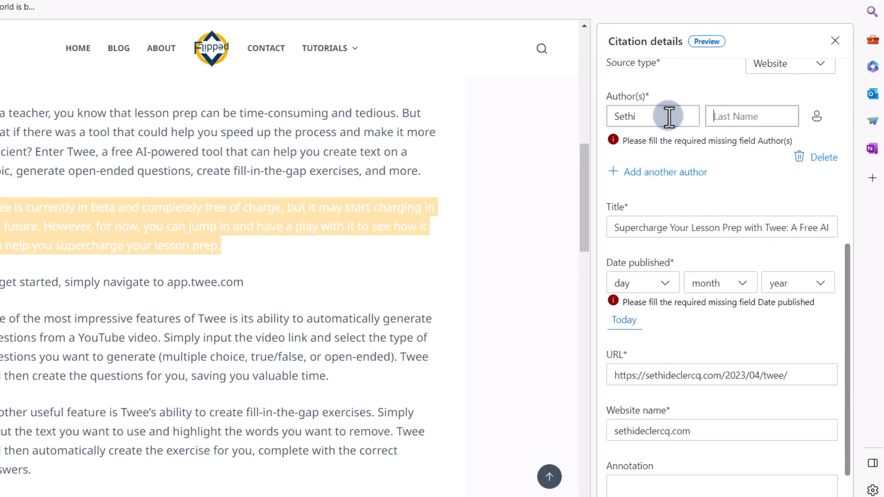
type("De Clercq")
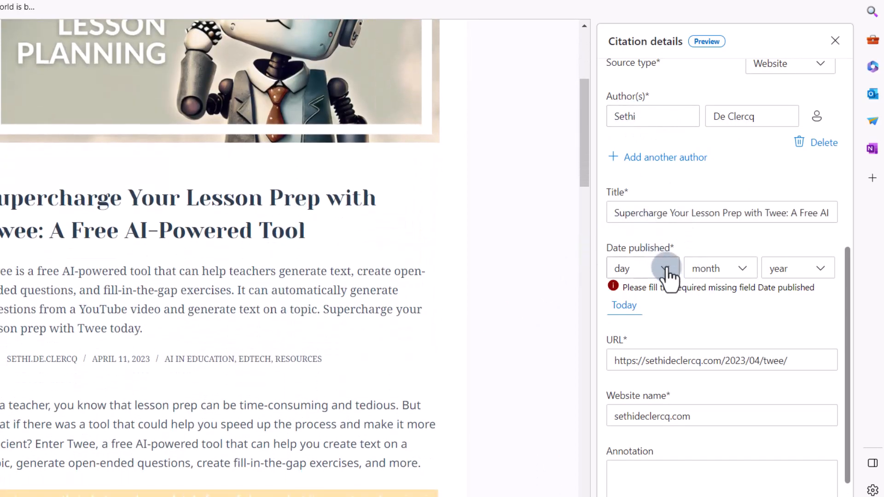
- Set publication day 11, month 4, copy the full Harvard citation, and open the blank Word document
left_click(642, 268)
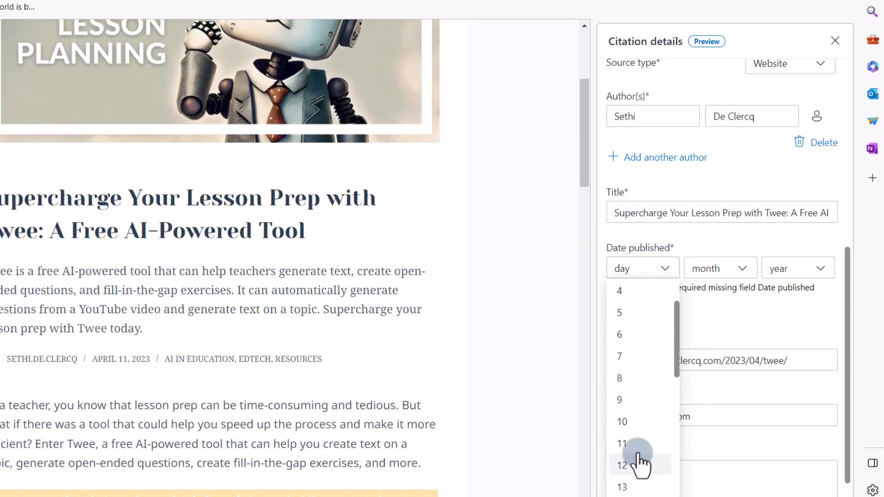
left_click(623, 444)
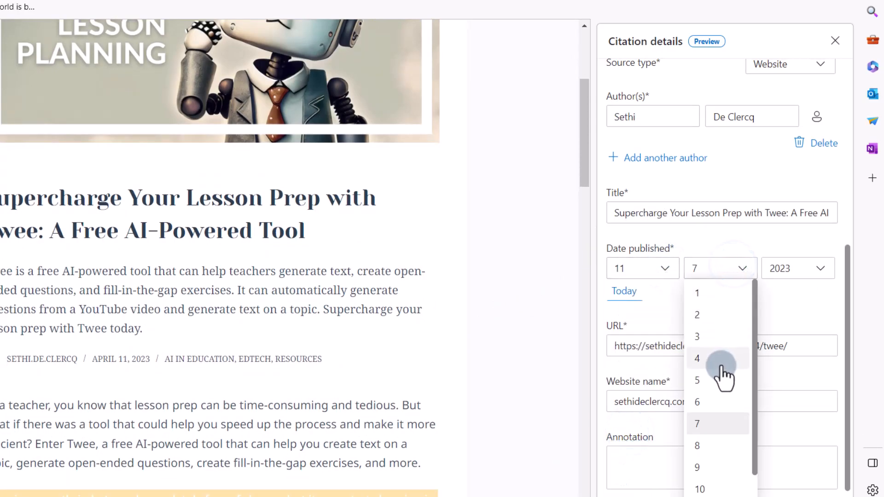
left_click(697, 359)
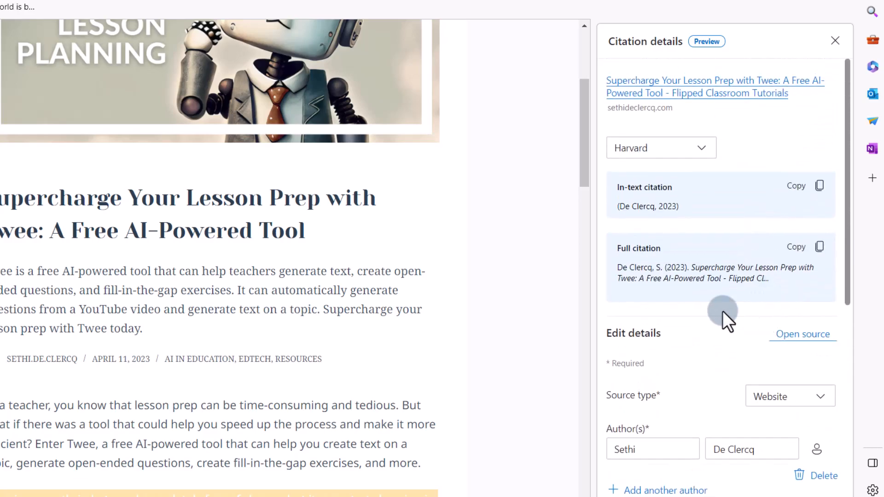
mouse_move(699, 214)
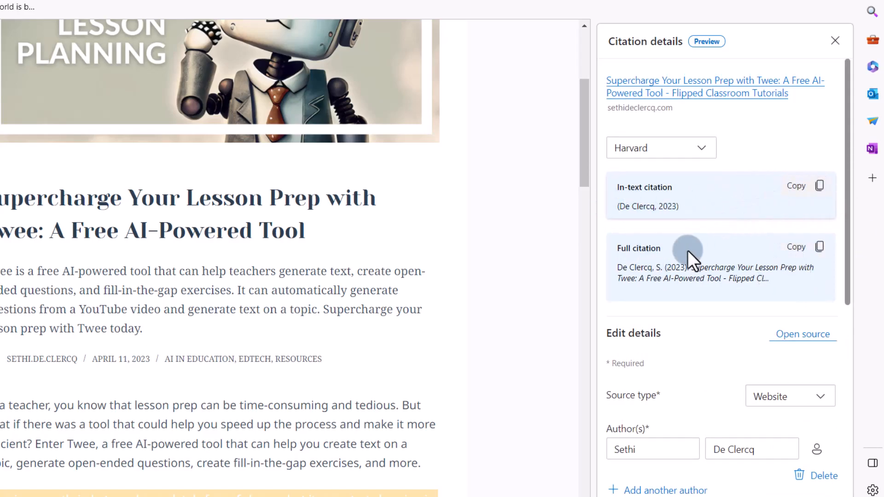
left_click(819, 247)
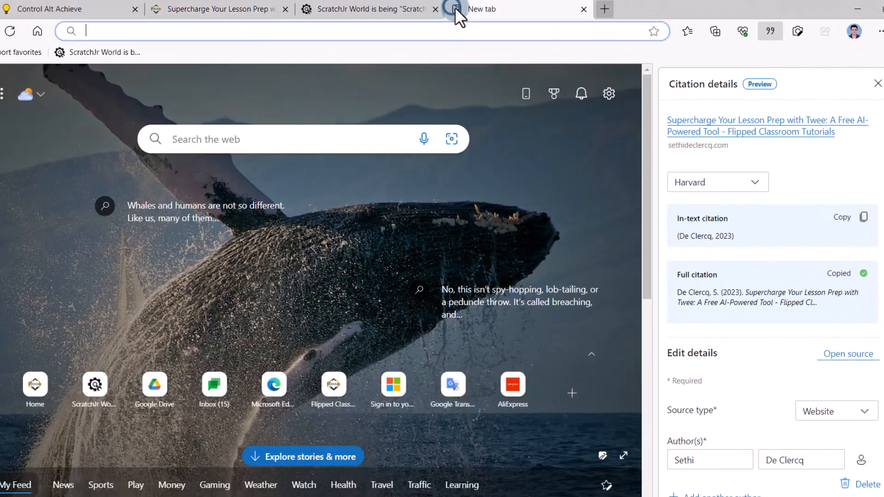
left_click(481, 9)
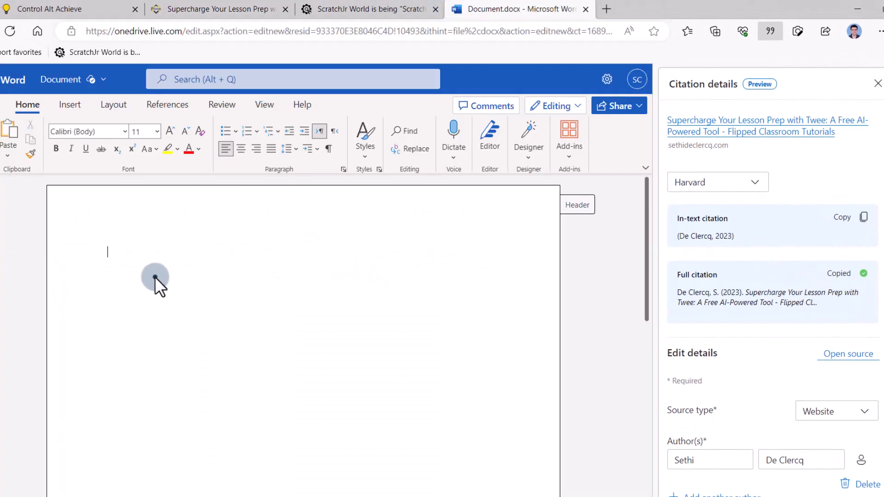